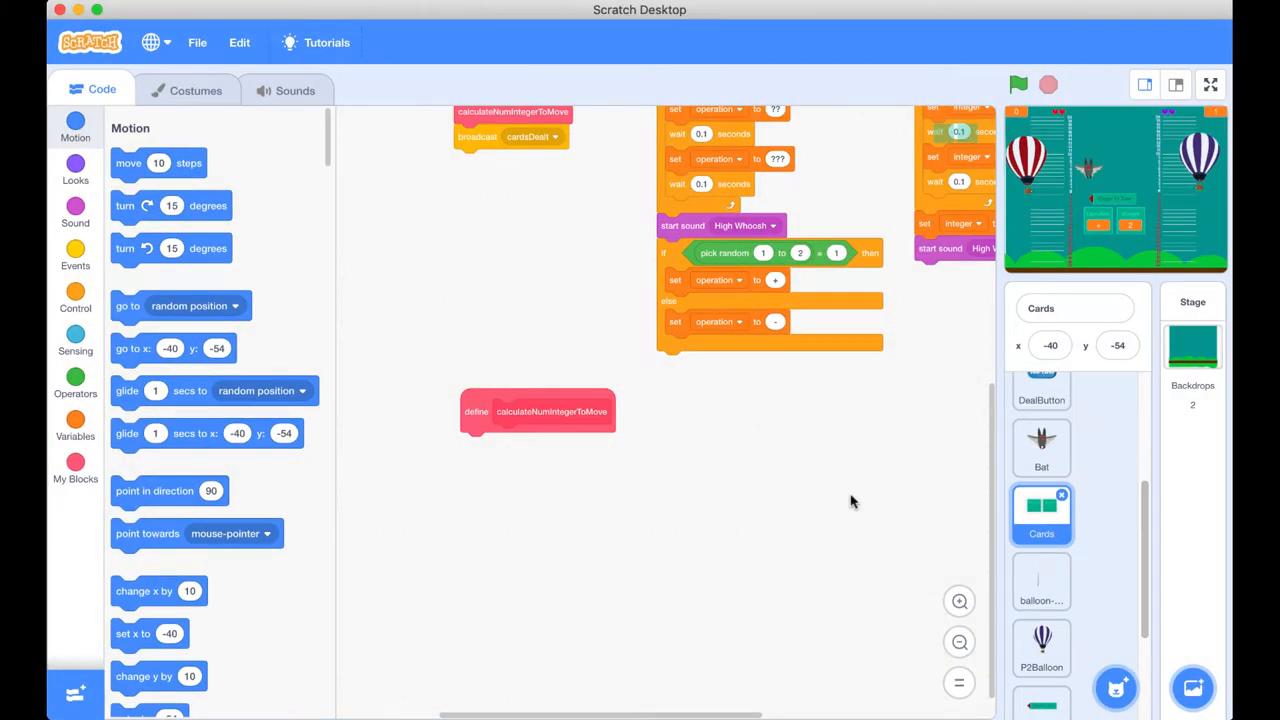
mouse_move(336, 356)
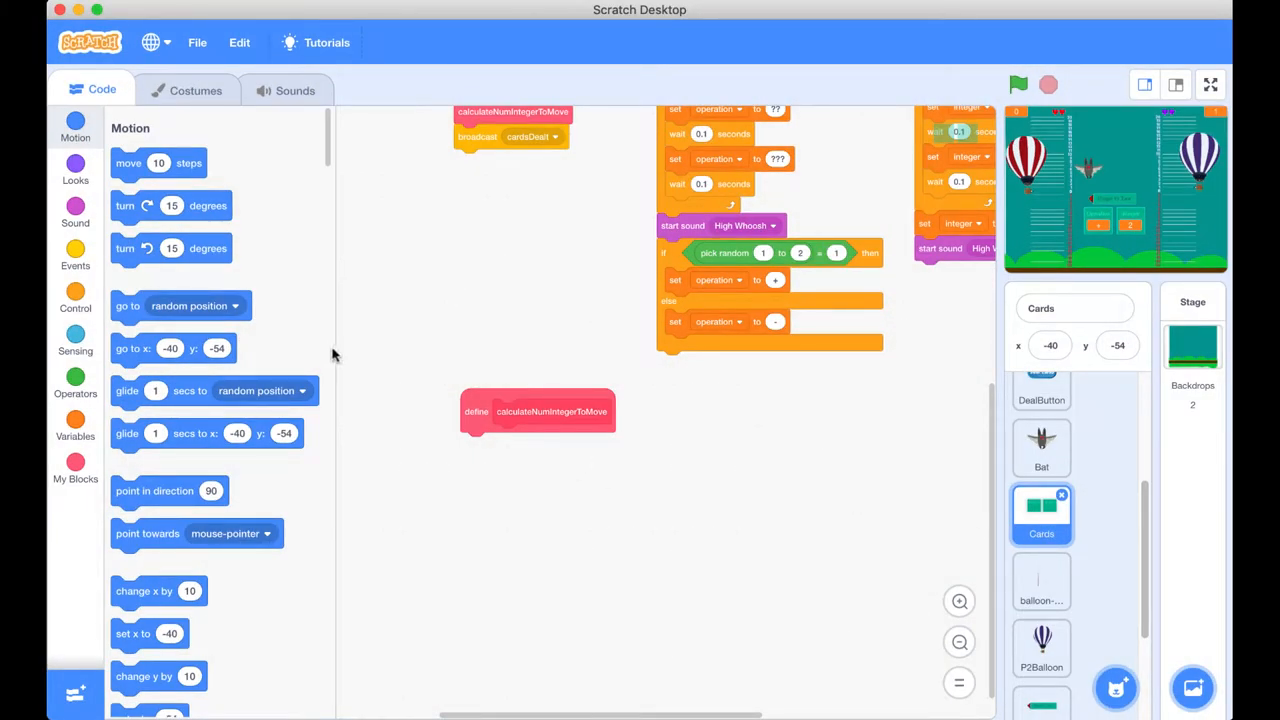
mouse_move(524, 430)
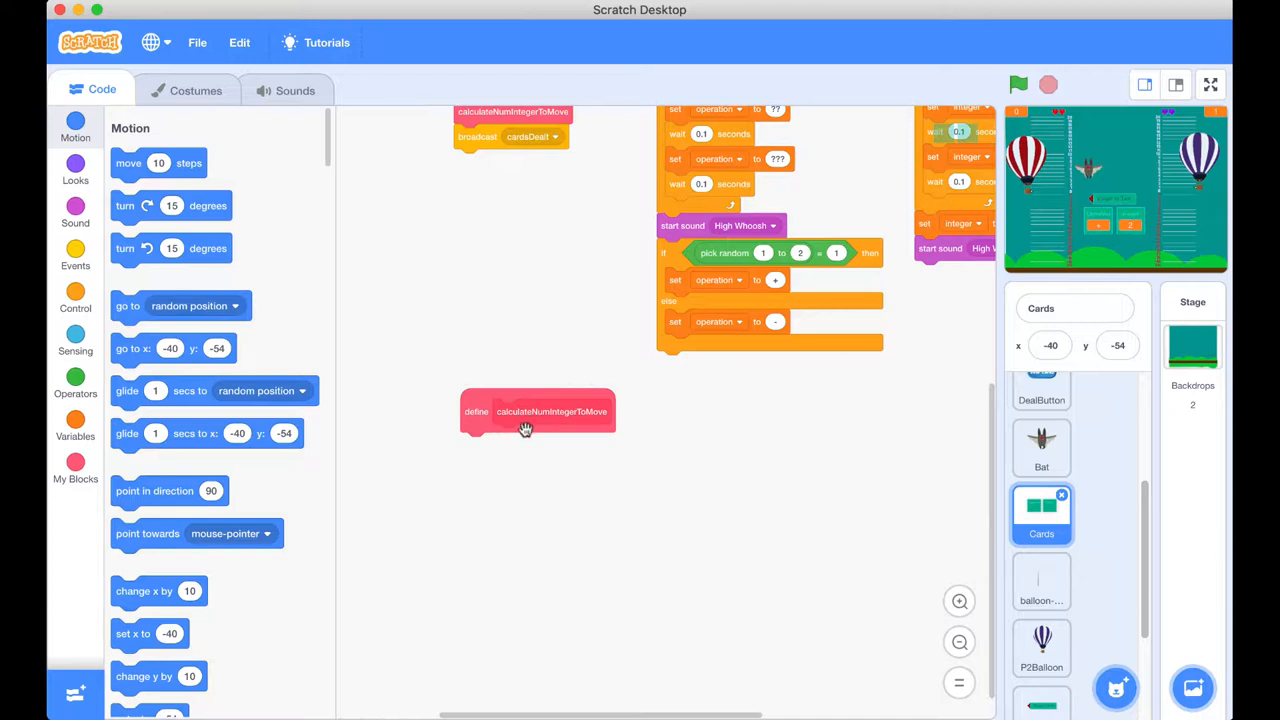
mouse_move(576, 448)
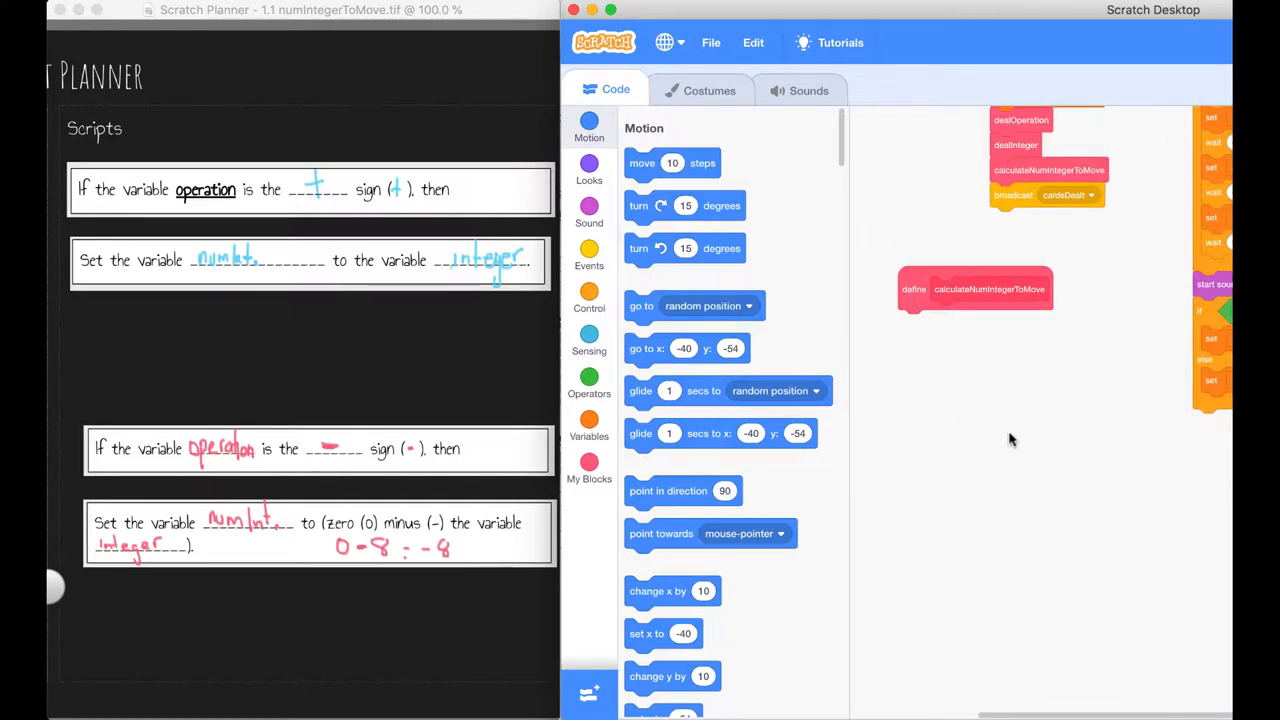
mouse_move(910, 272)
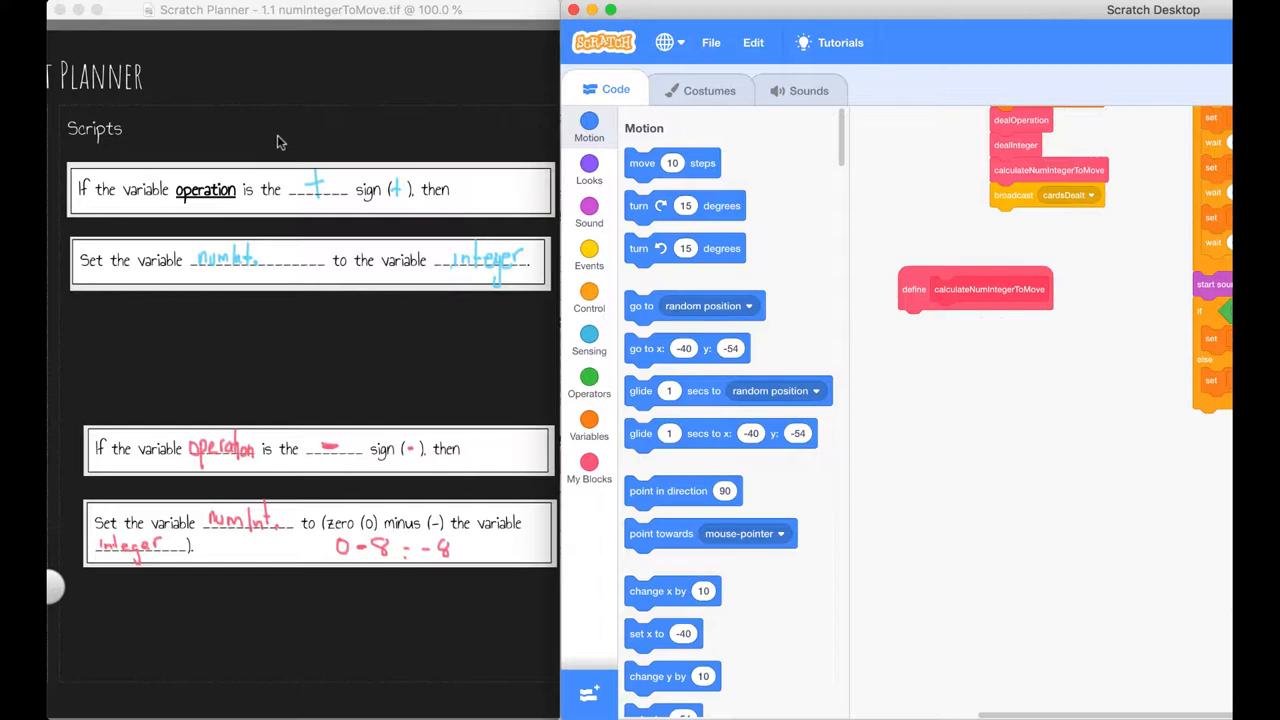
mouse_move(180, 168)
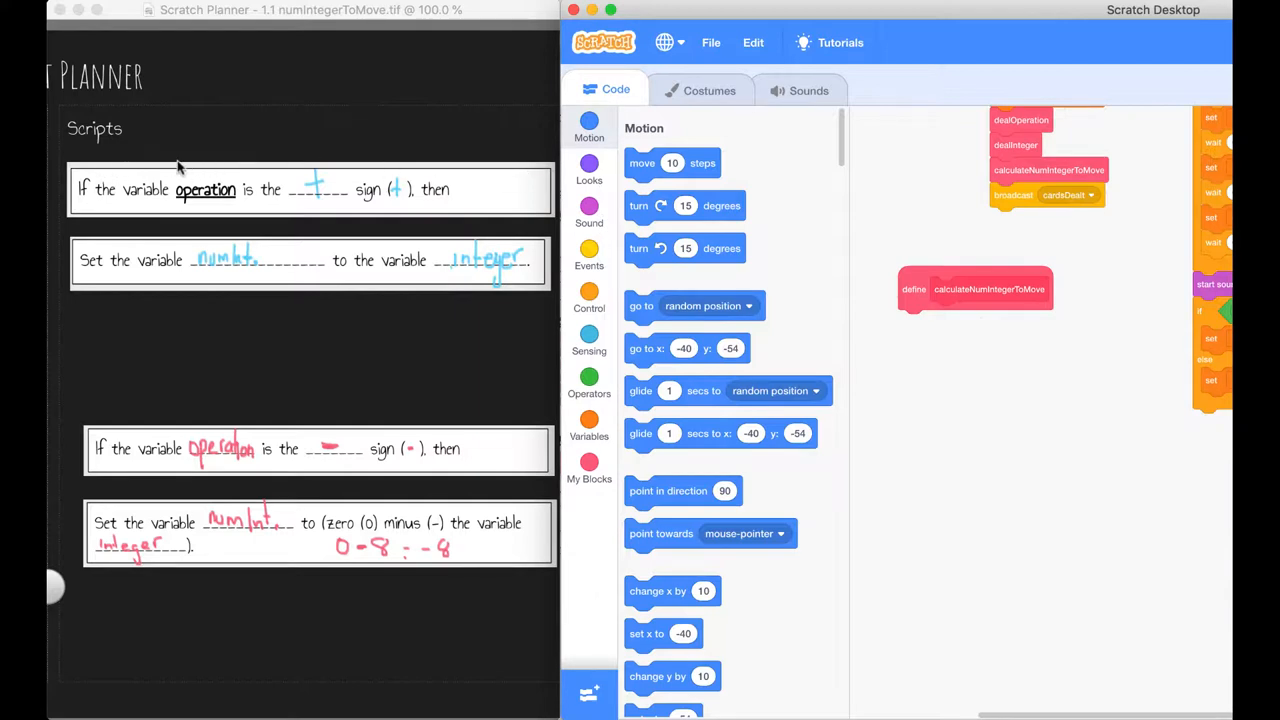
mouse_move(100, 226)
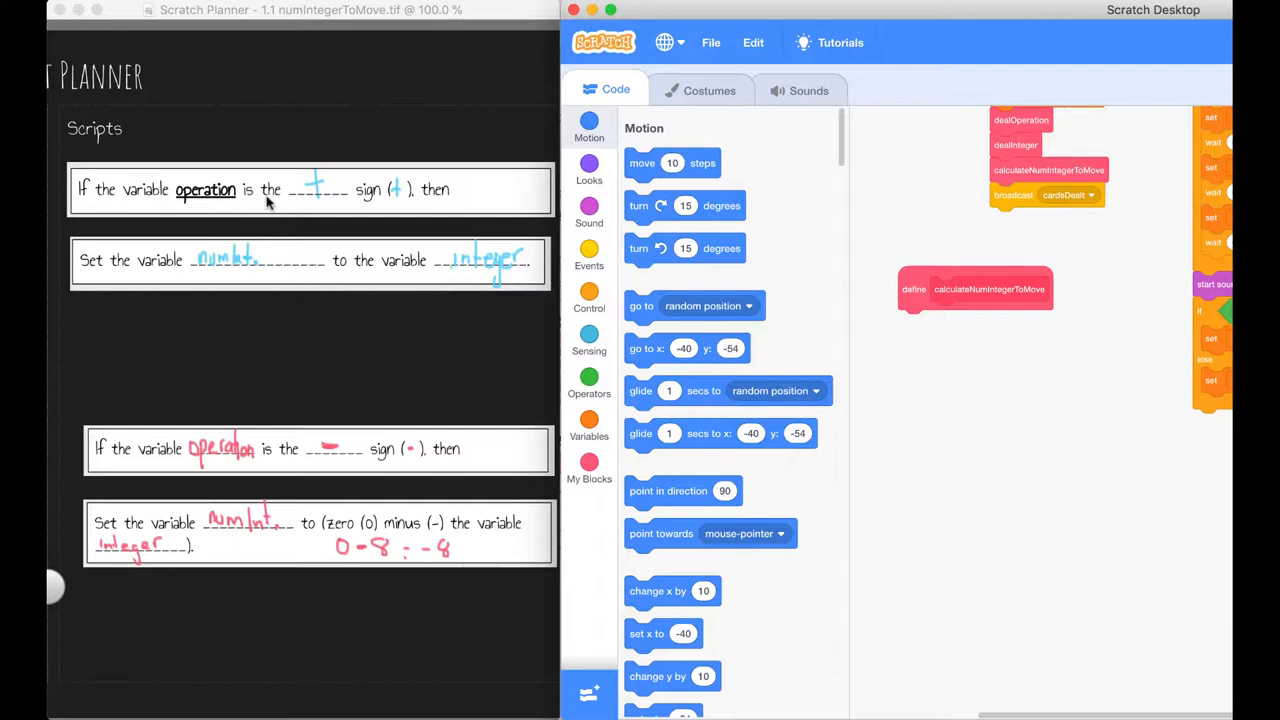
mouse_move(400, 196)
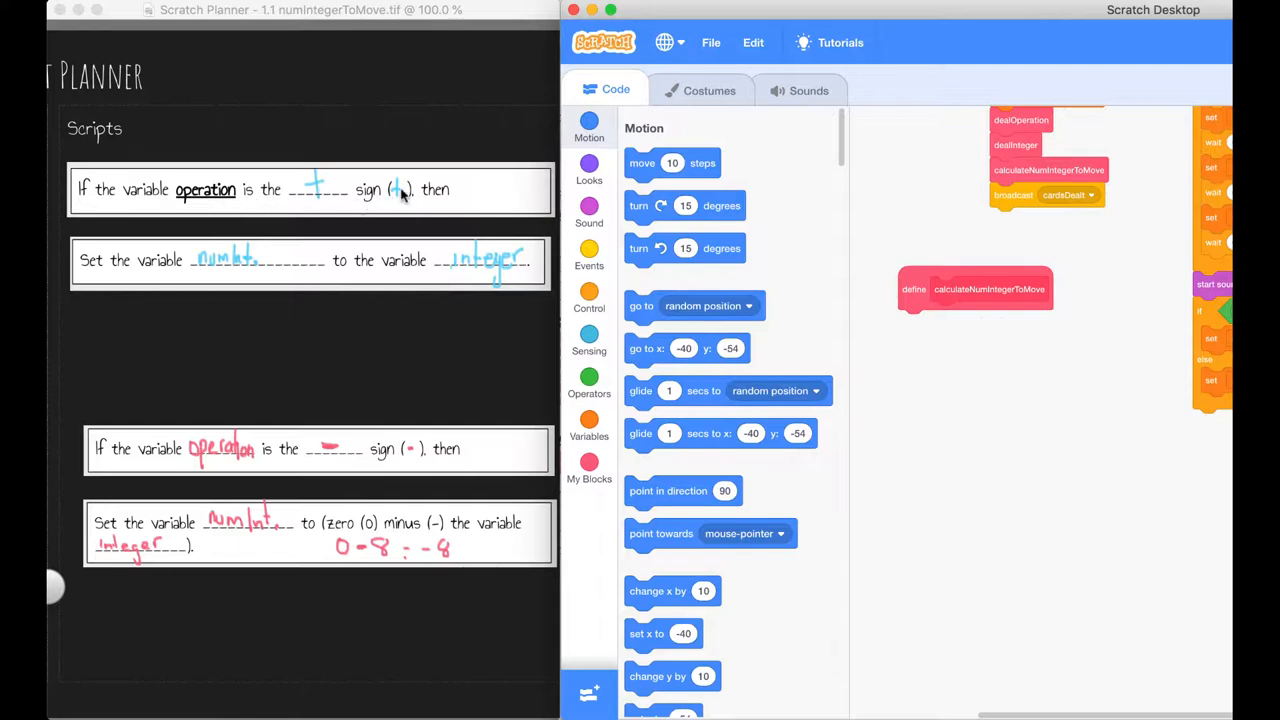
mouse_move(108, 198)
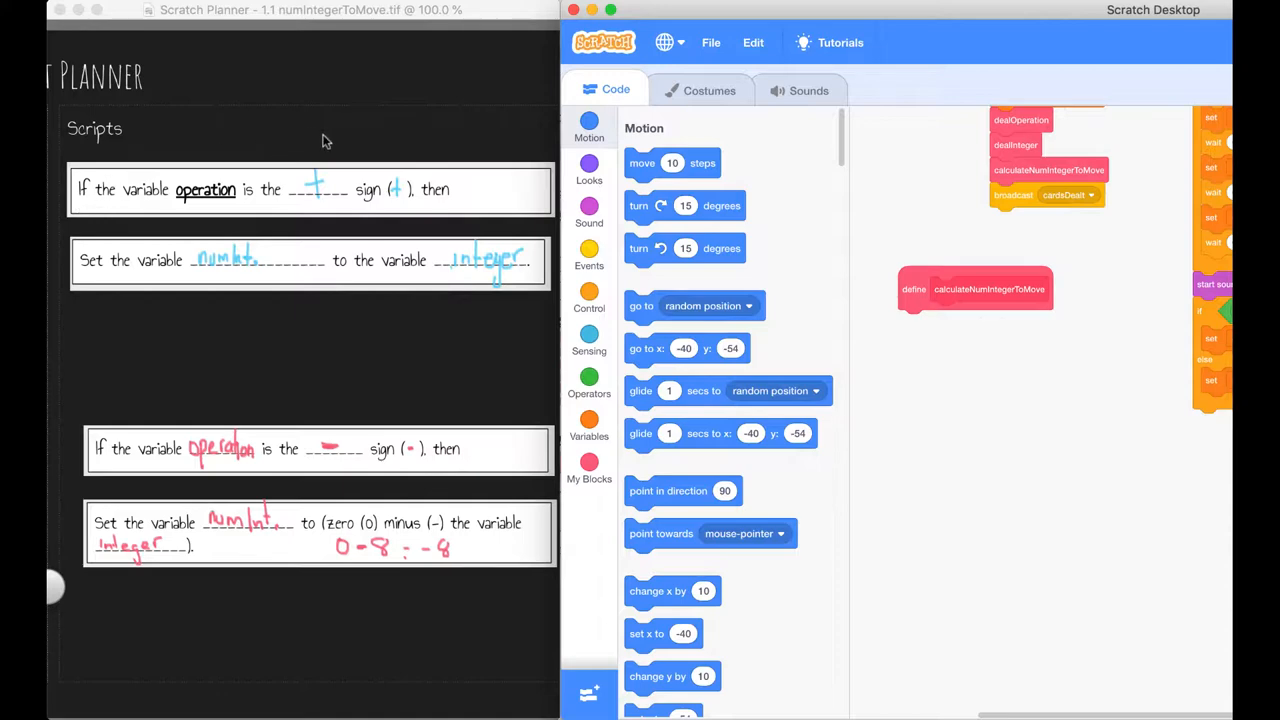
Step: Attach an 'if then' under the define block and start its operation = + condition
click(588, 296)
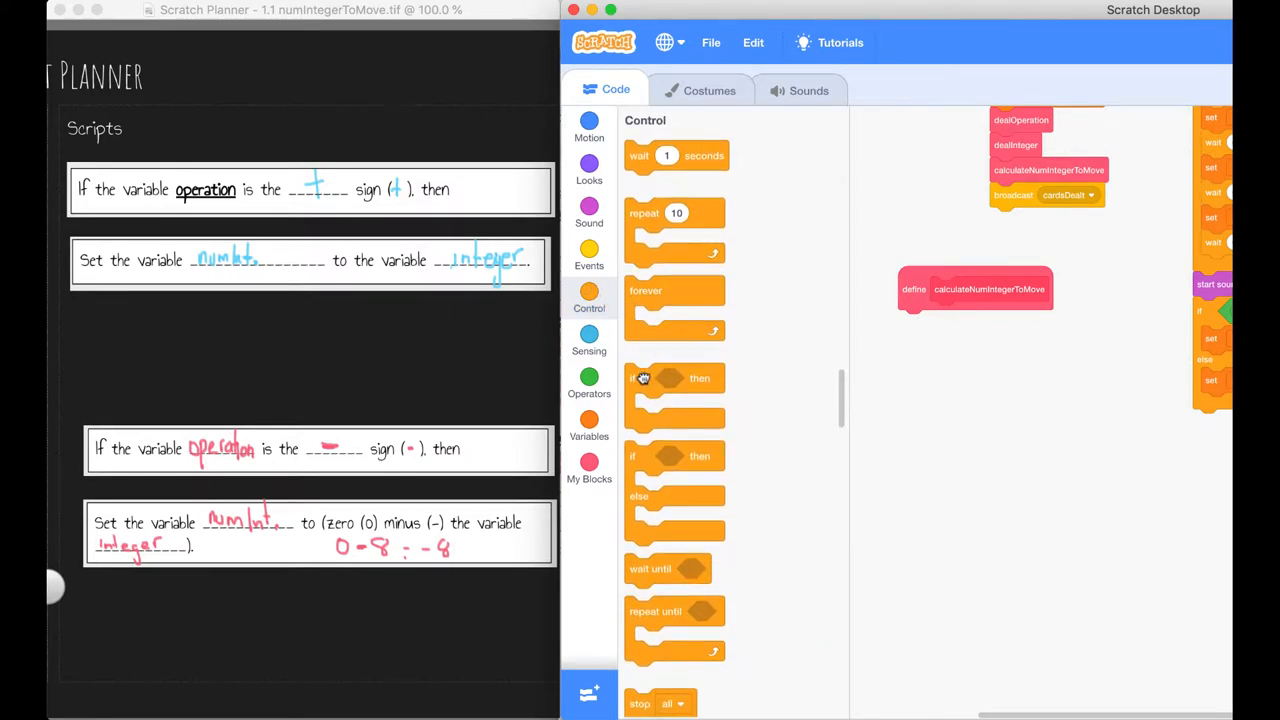
drag(640, 378, 940, 336)
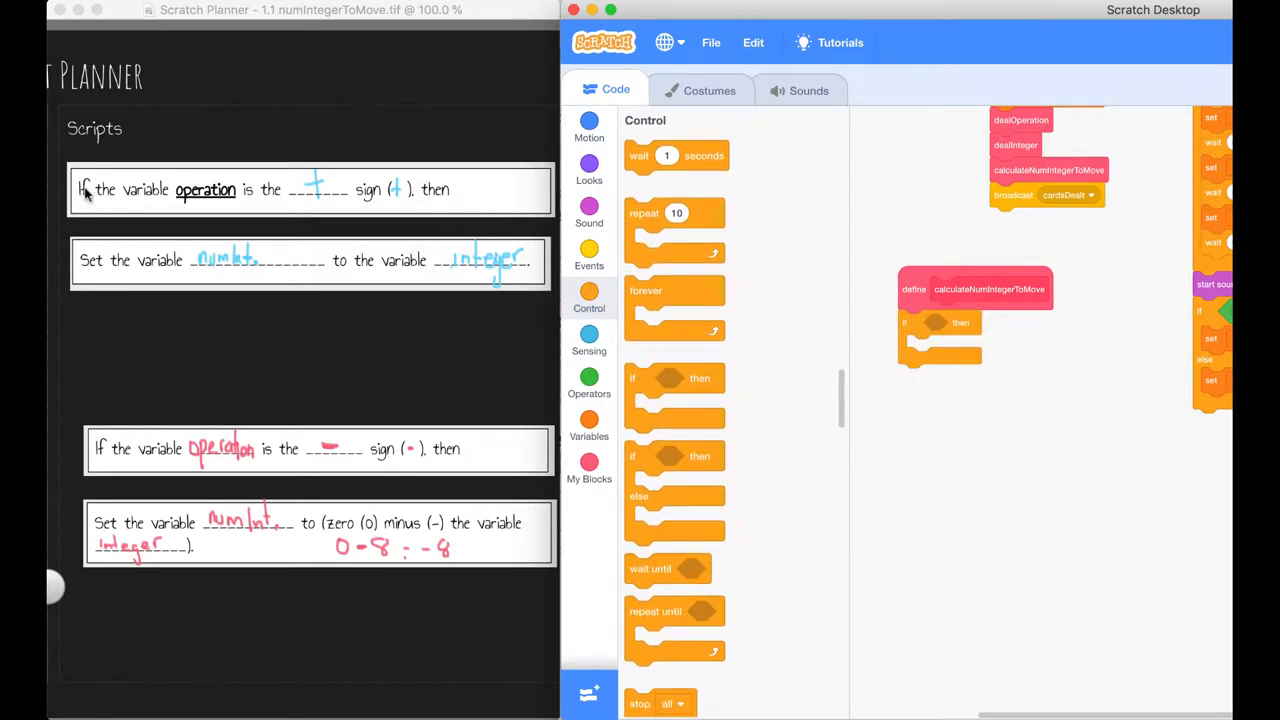
click(588, 376)
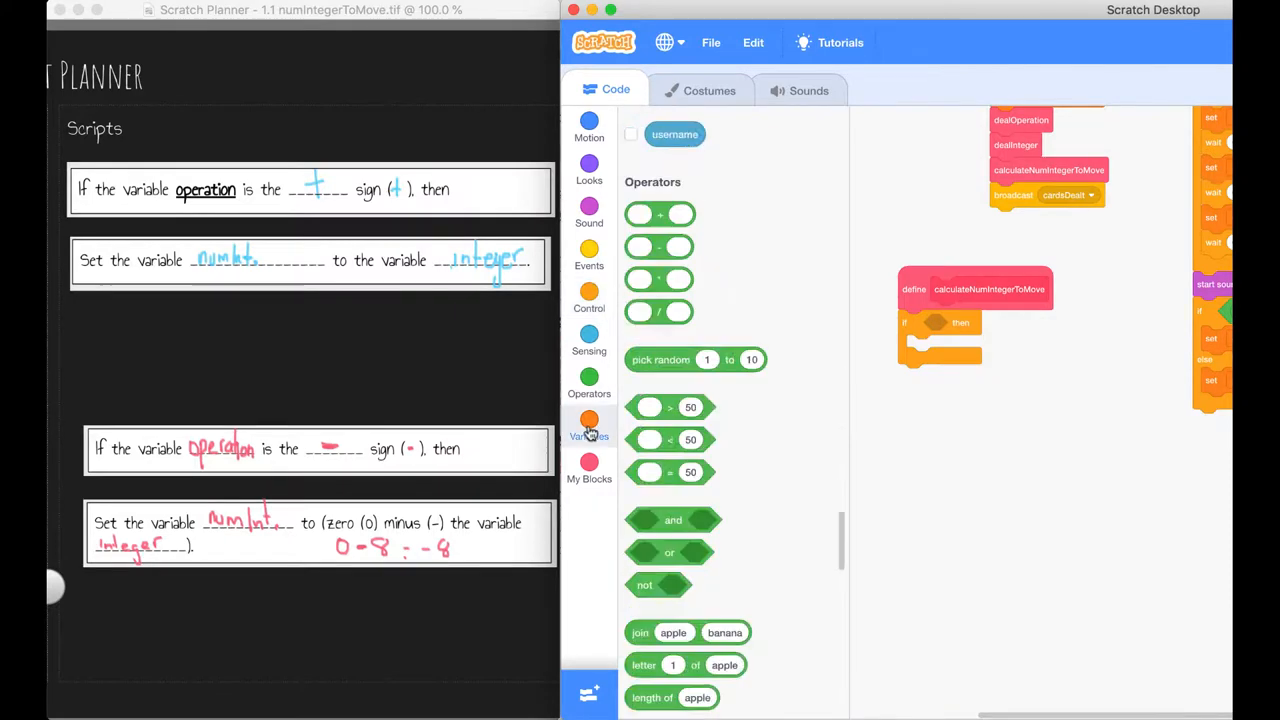
click(588, 424)
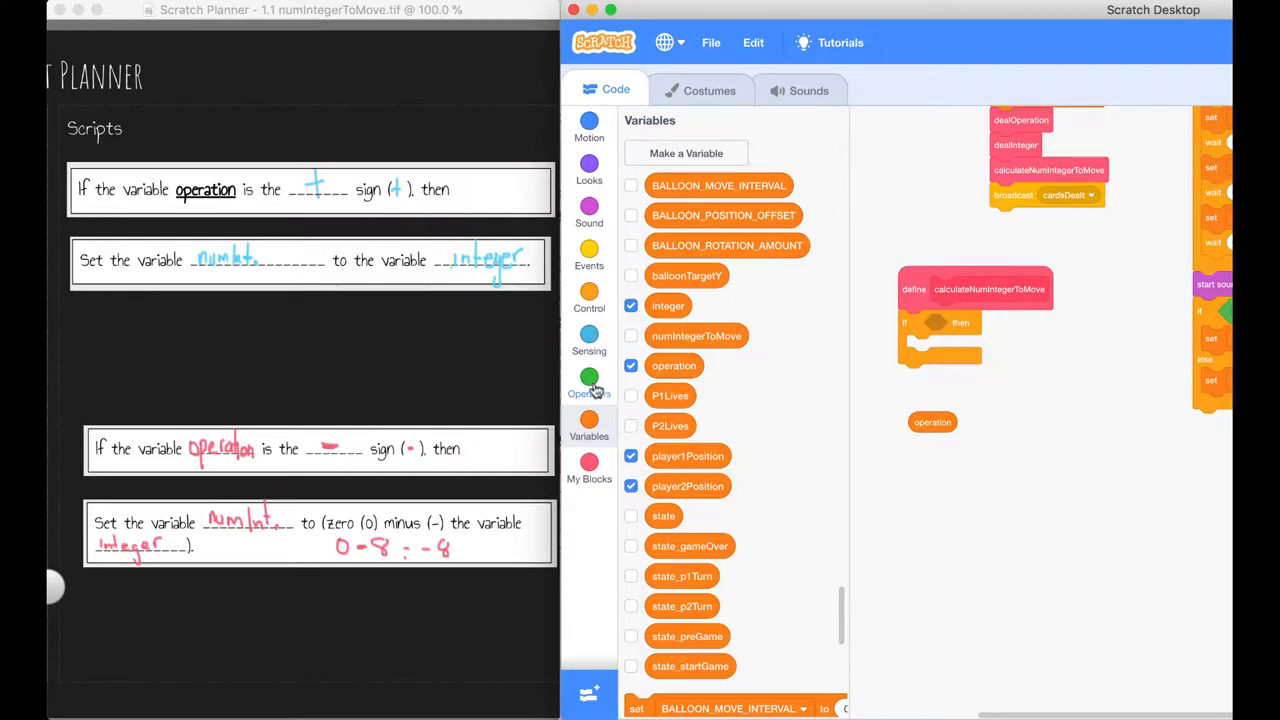
click(588, 380)
text(+)
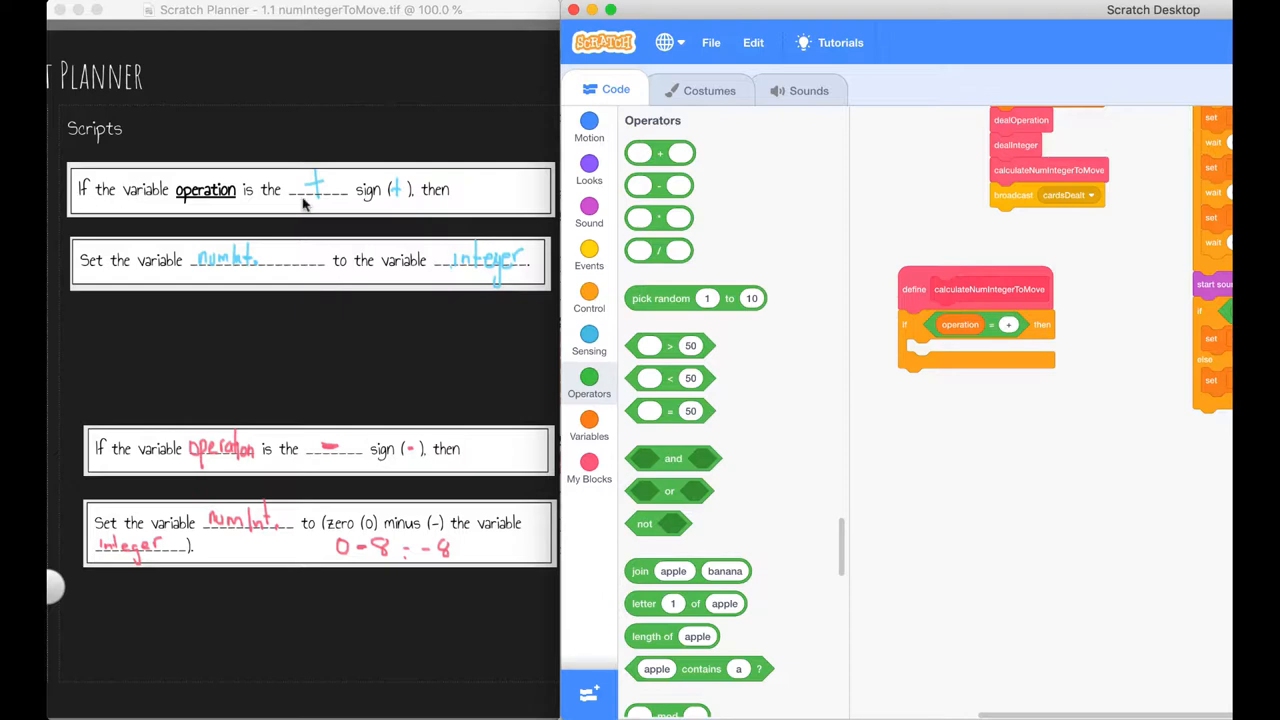
mouse_move(952, 328)
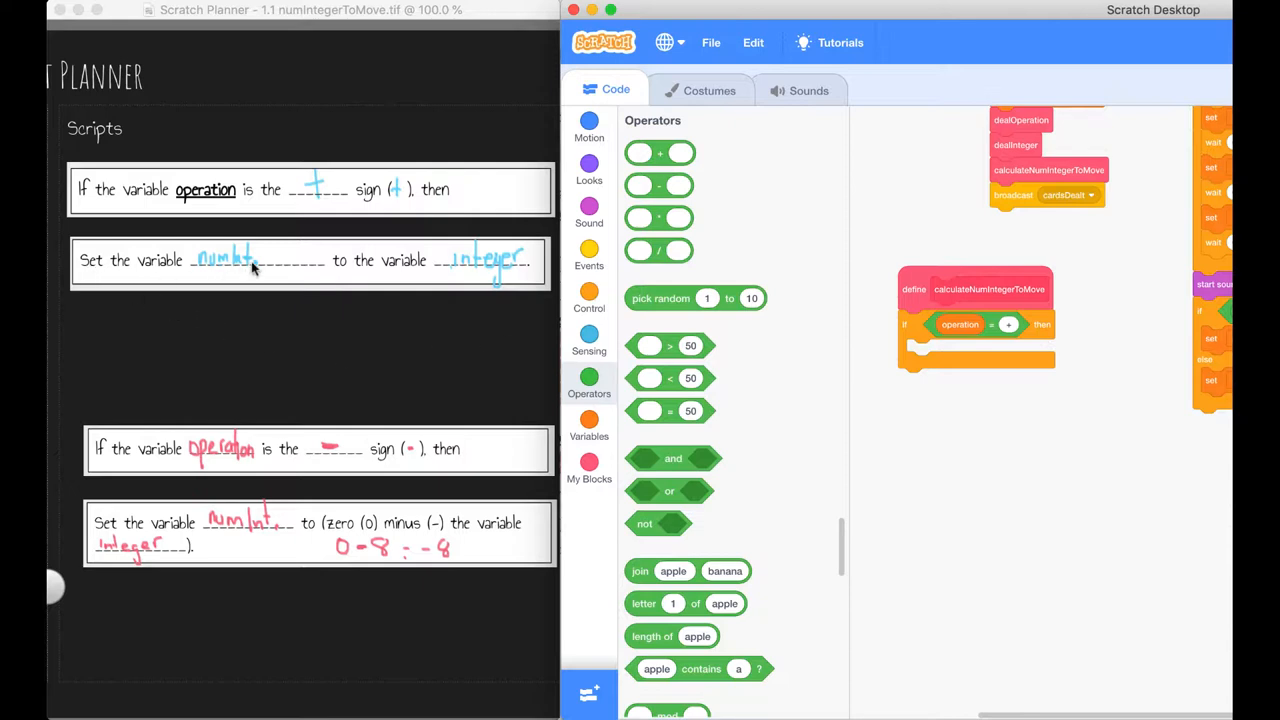
mouse_move(588, 430)
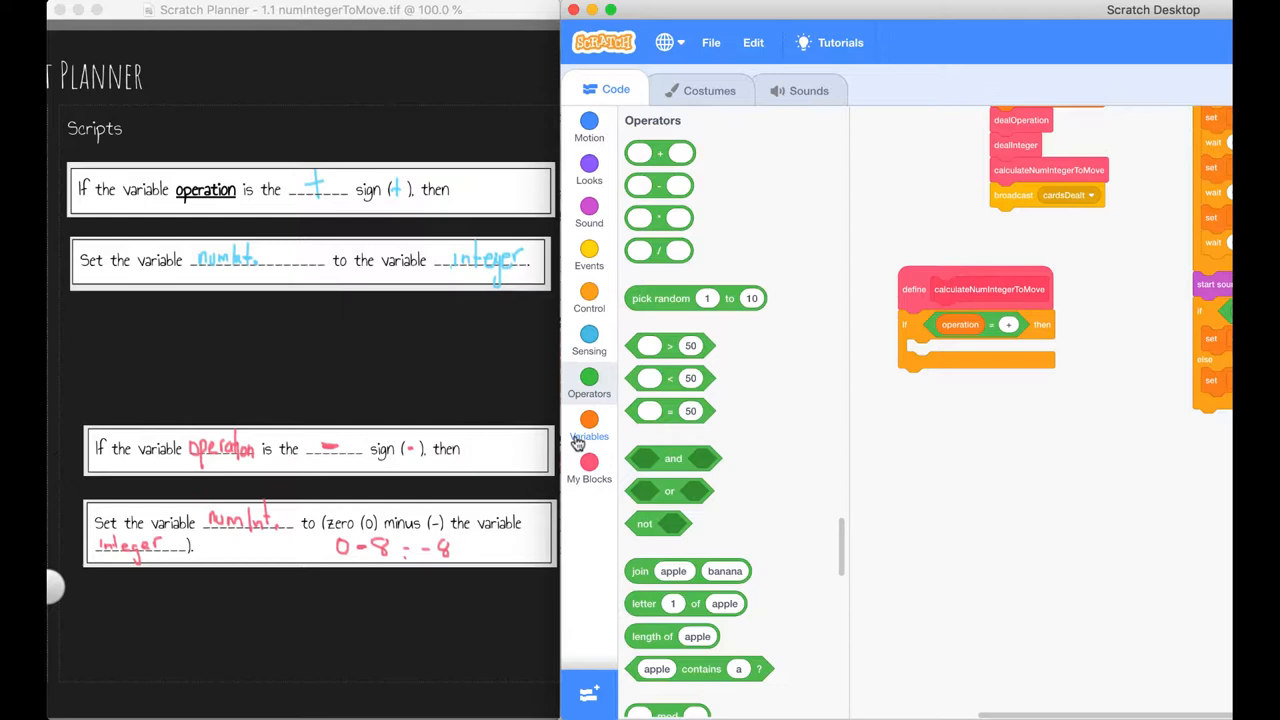
Step: Add a set block inside the if with numIntegerToMove chosen as its variable
click(588, 424)
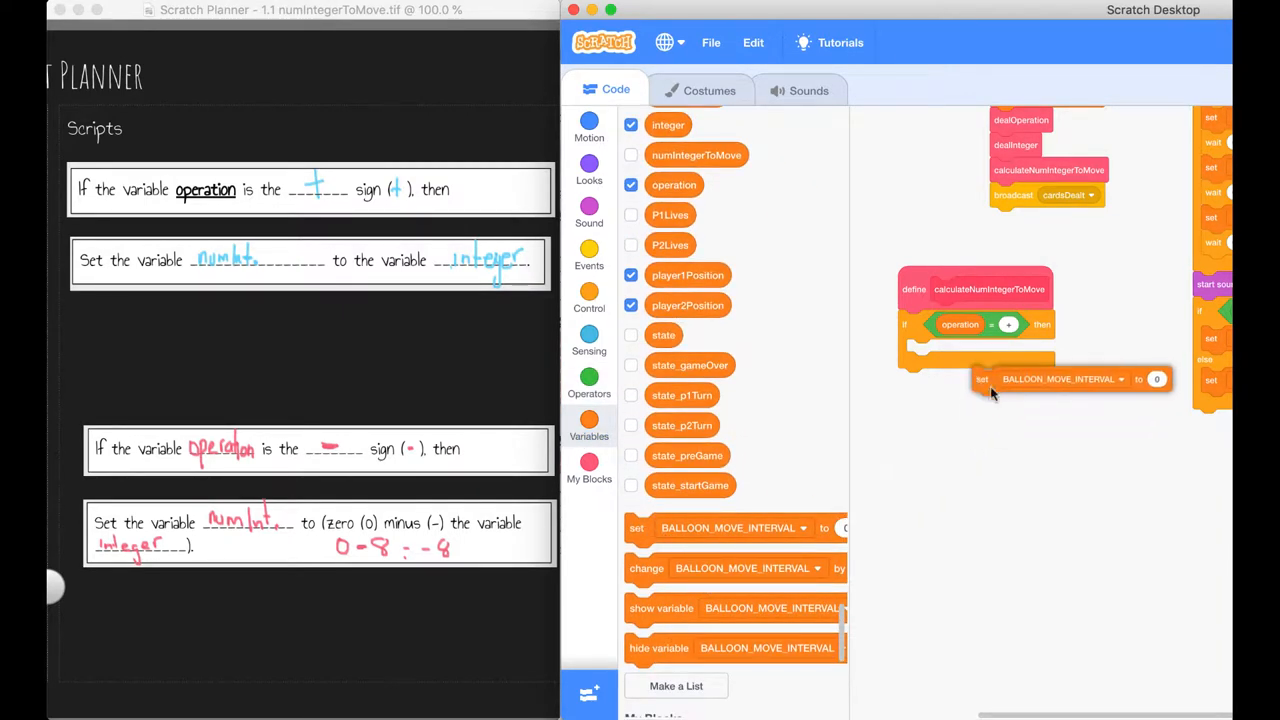
drag(1060, 378, 1010, 352)
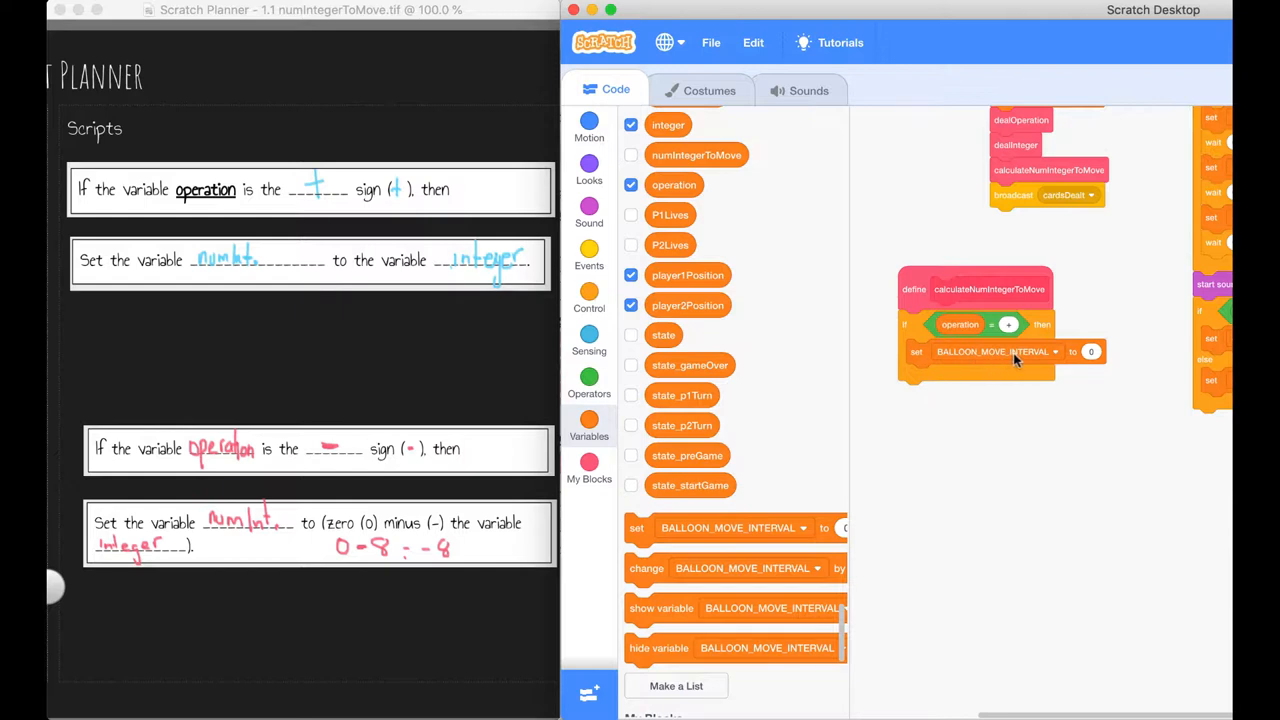
click(1052, 352)
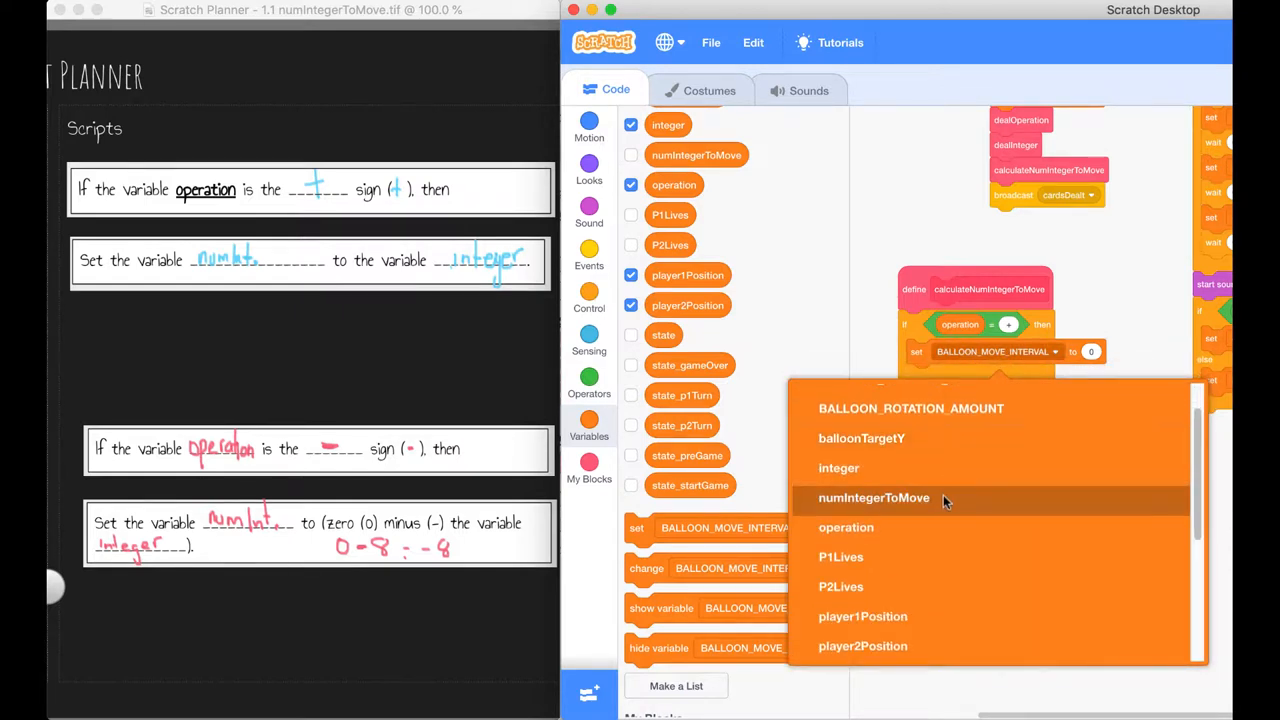
click(874, 496)
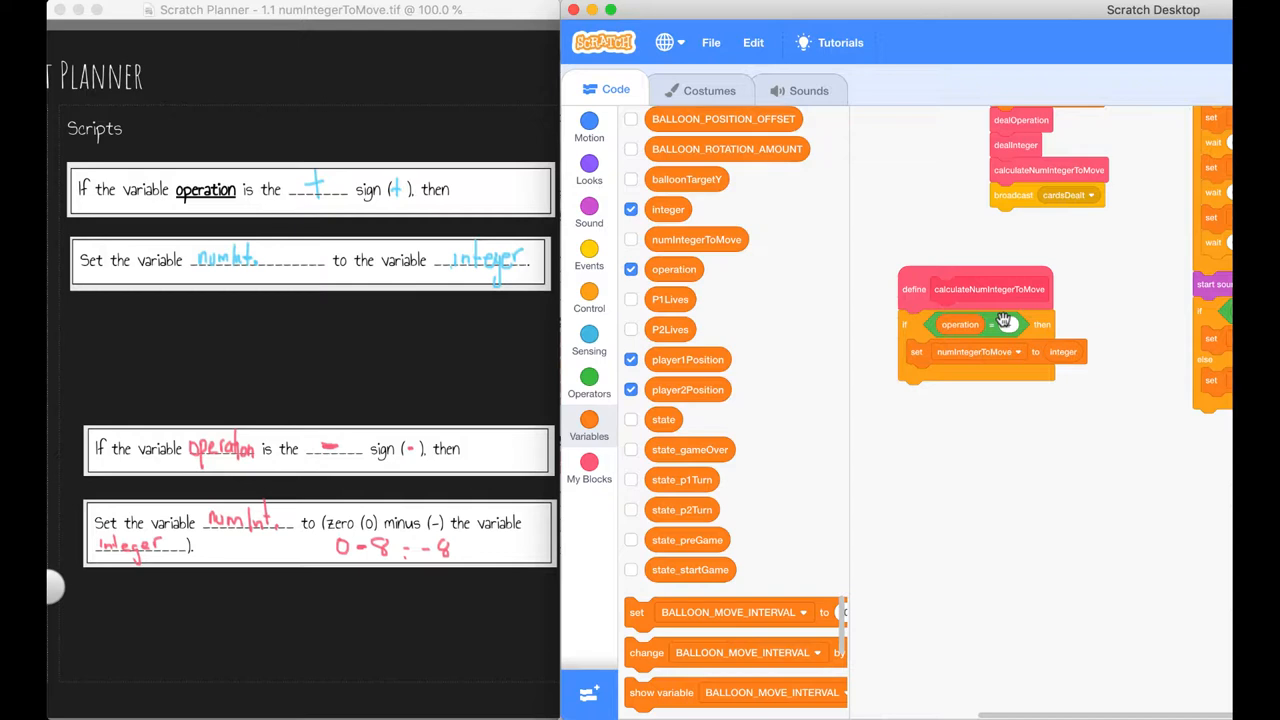
mouse_move(290, 220)
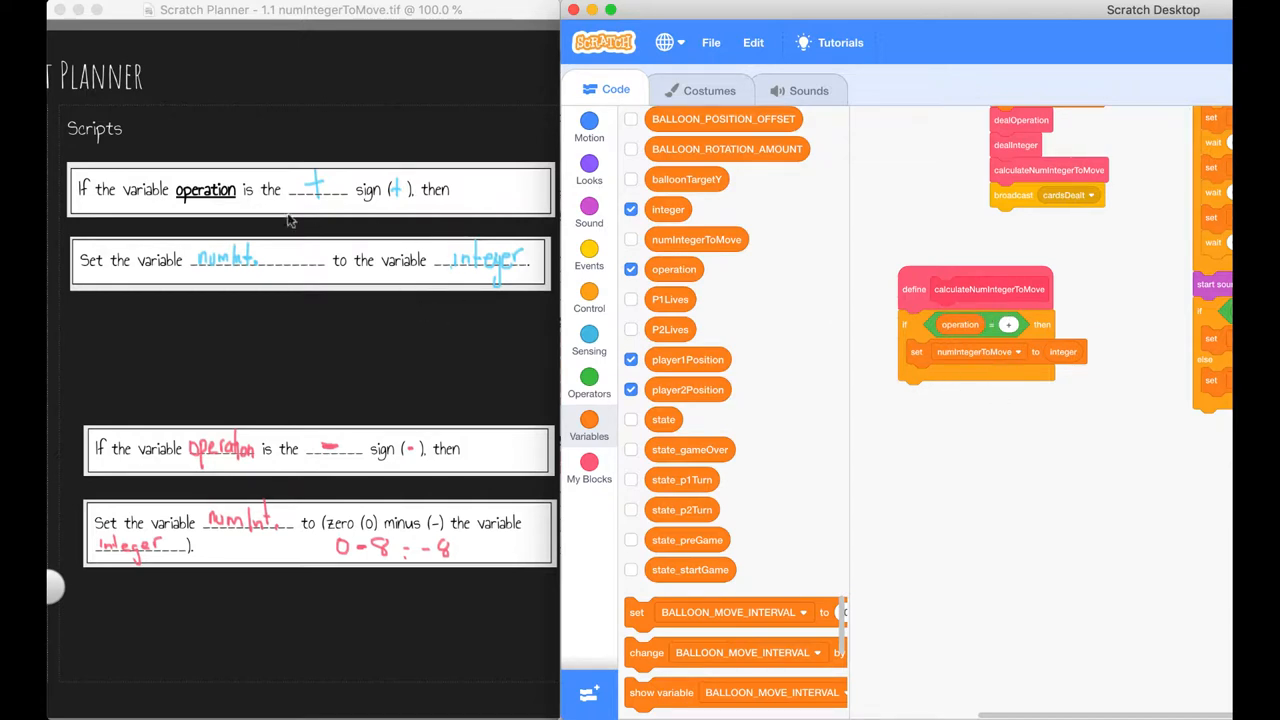
mouse_move(1006, 324)
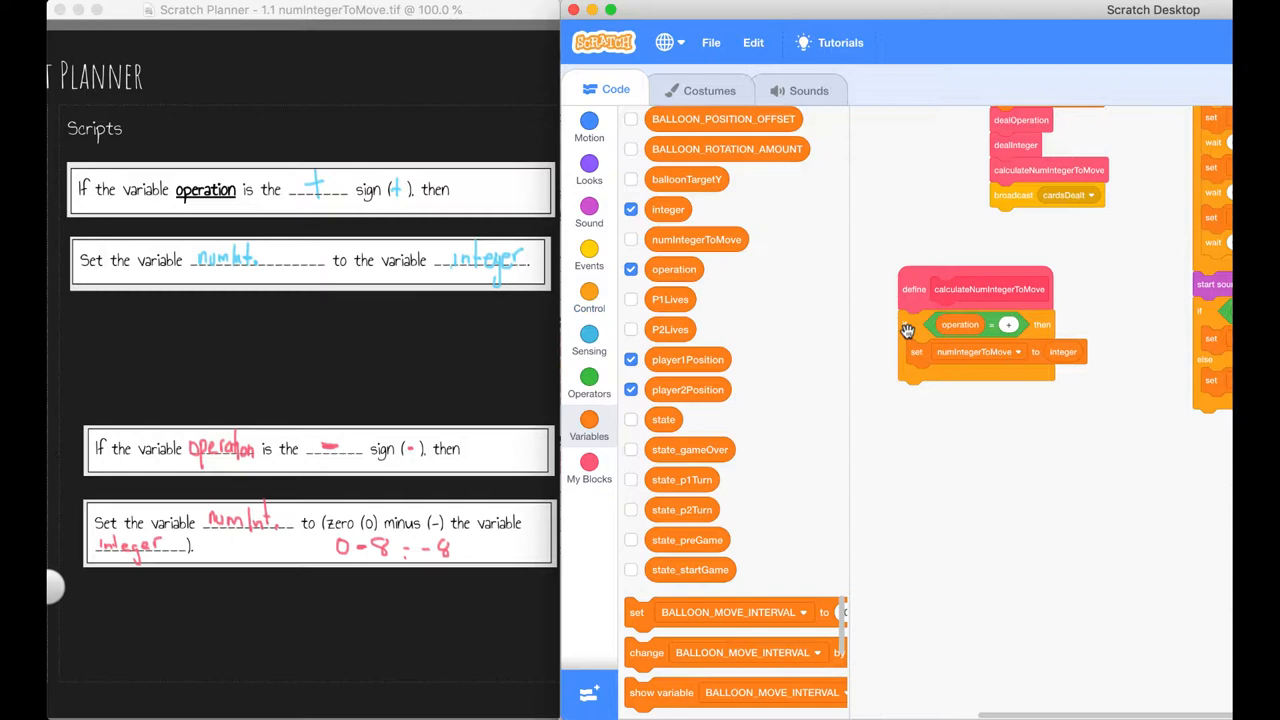
mouse_move(784, 460)
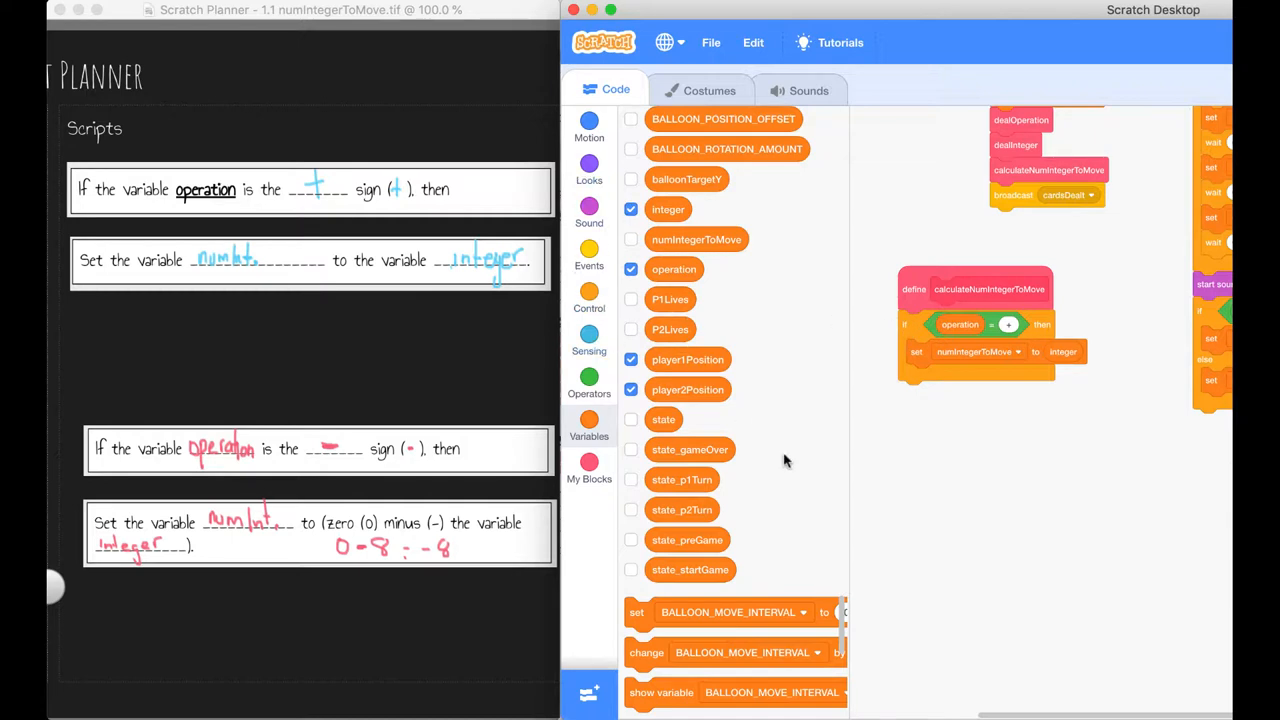
mouse_move(916, 504)
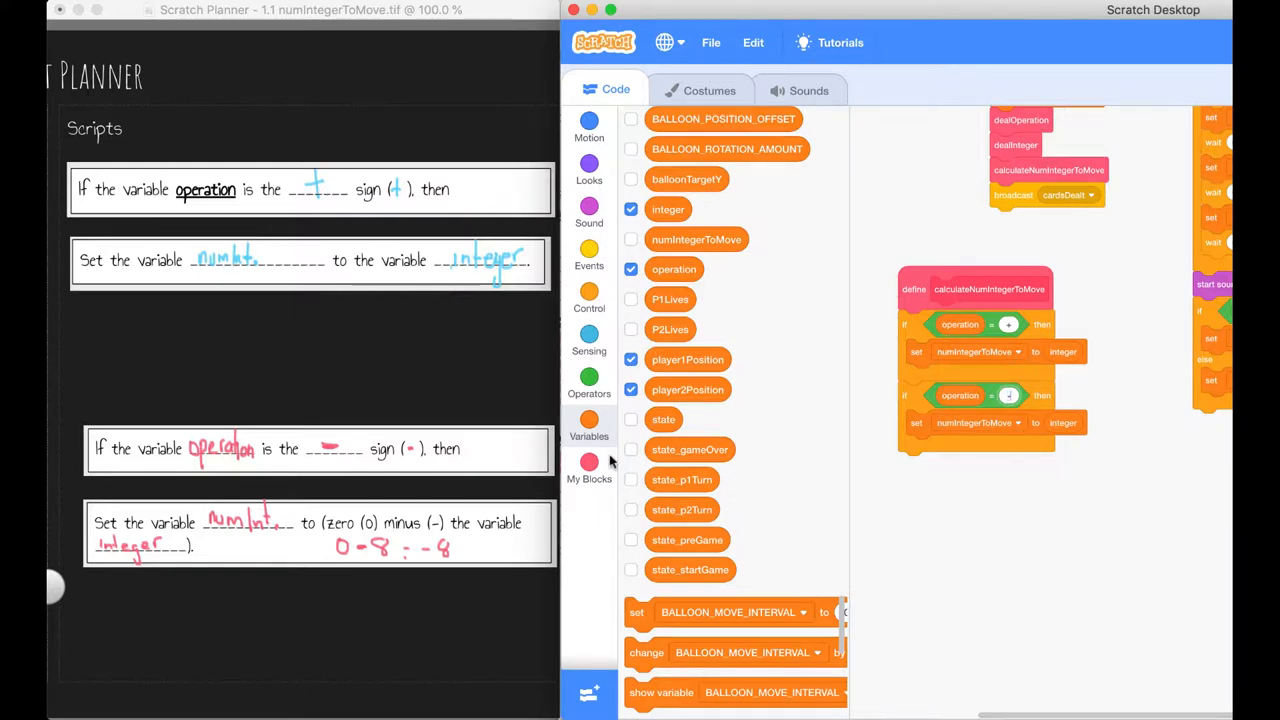
mouse_move(250, 548)
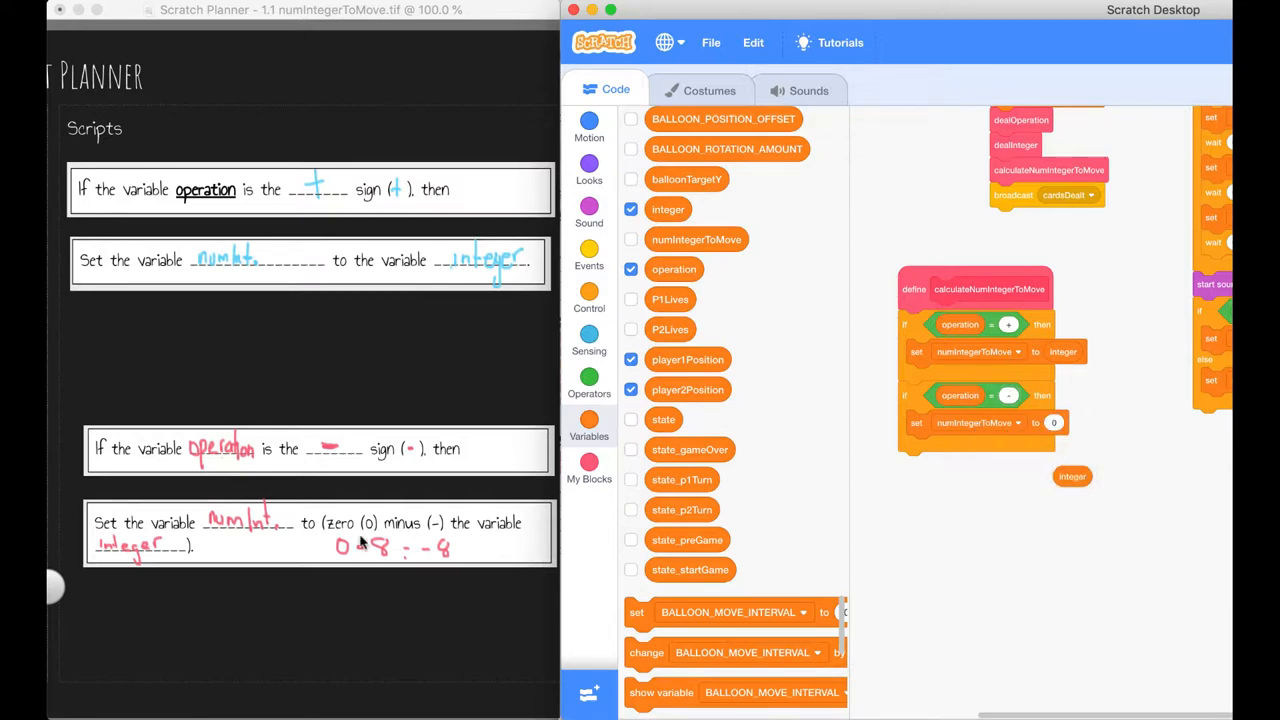
mouse_move(1036, 540)
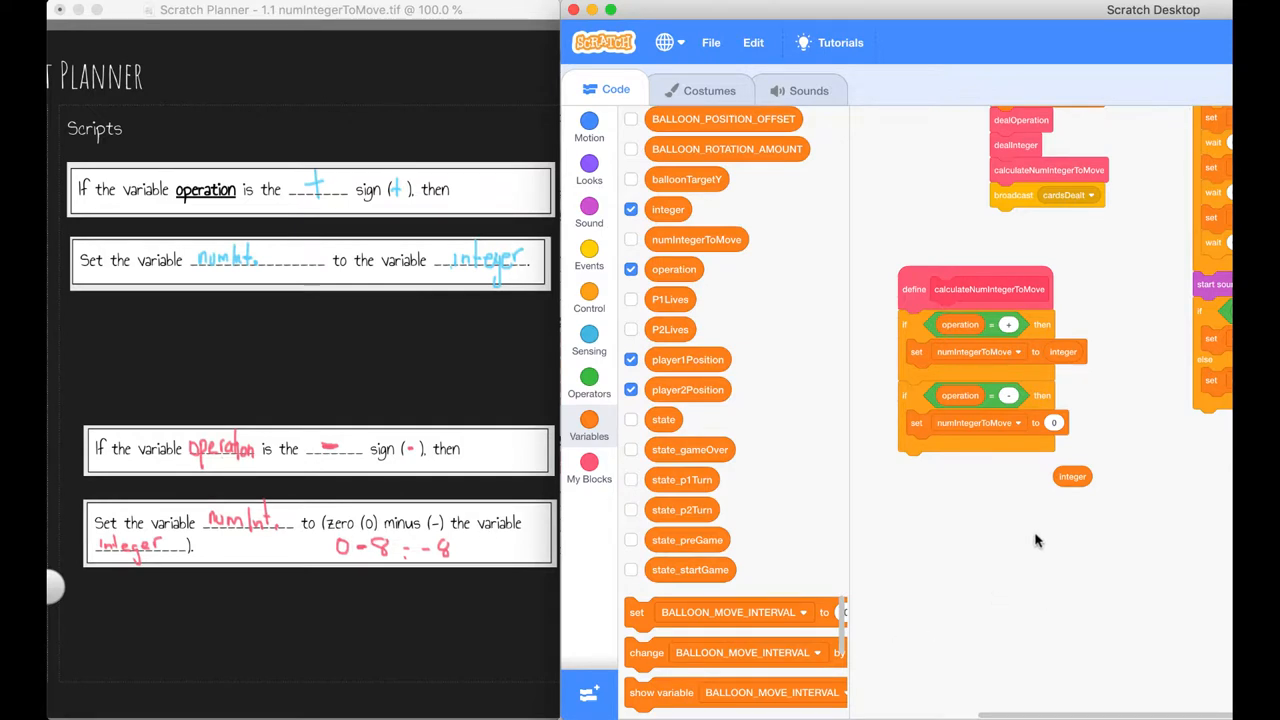
mouse_move(1084, 464)
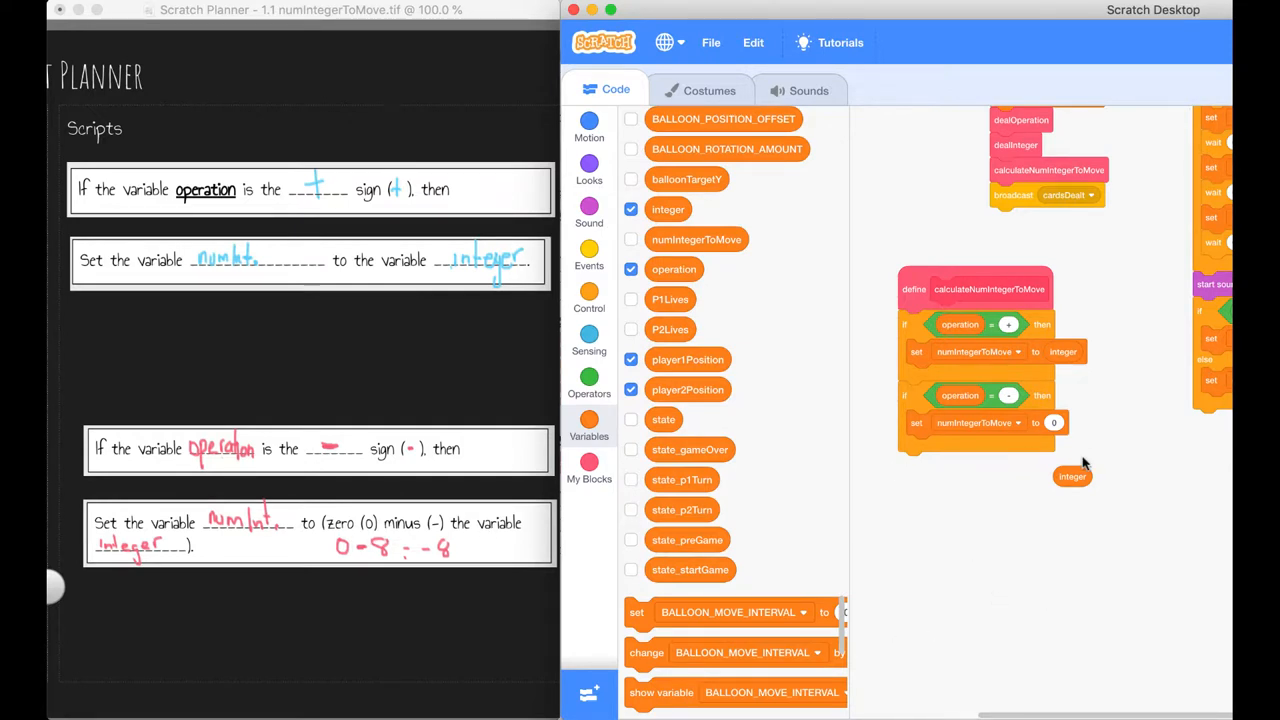
Step: Build 0 − integer and drop it into the minus branch's set numIntegerToMove block
click(588, 384)
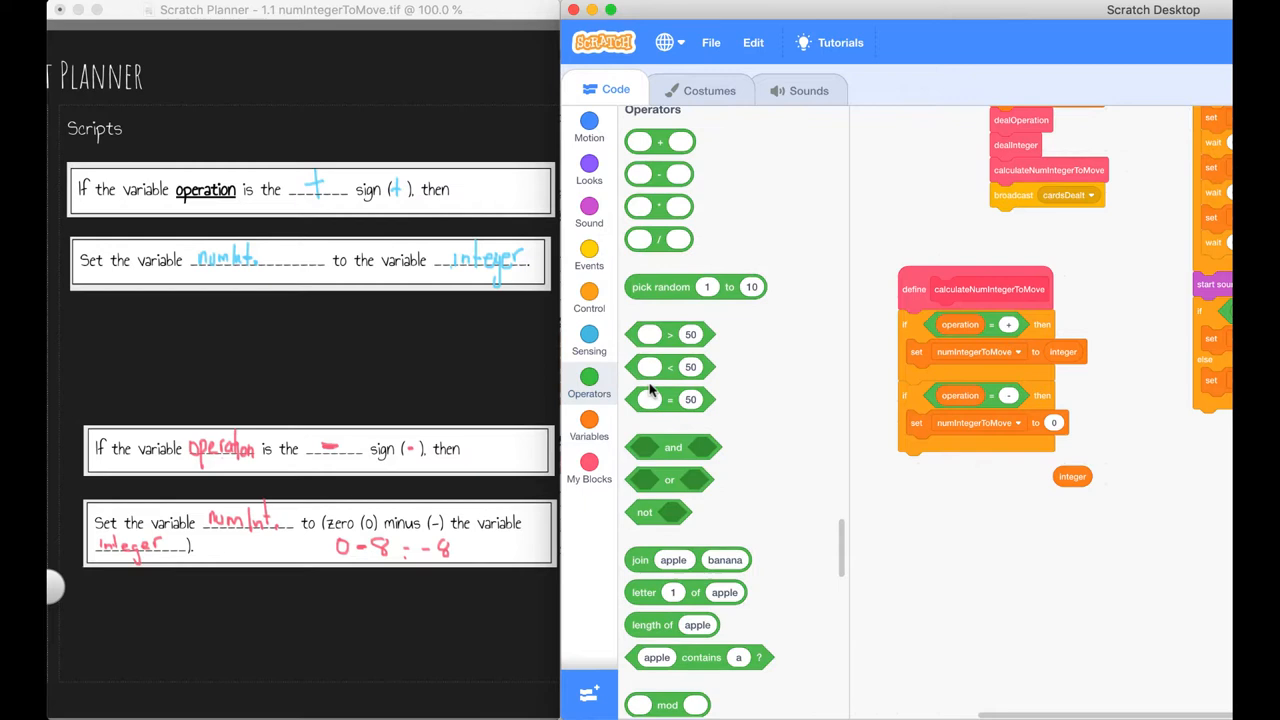
scroll(up, 3)
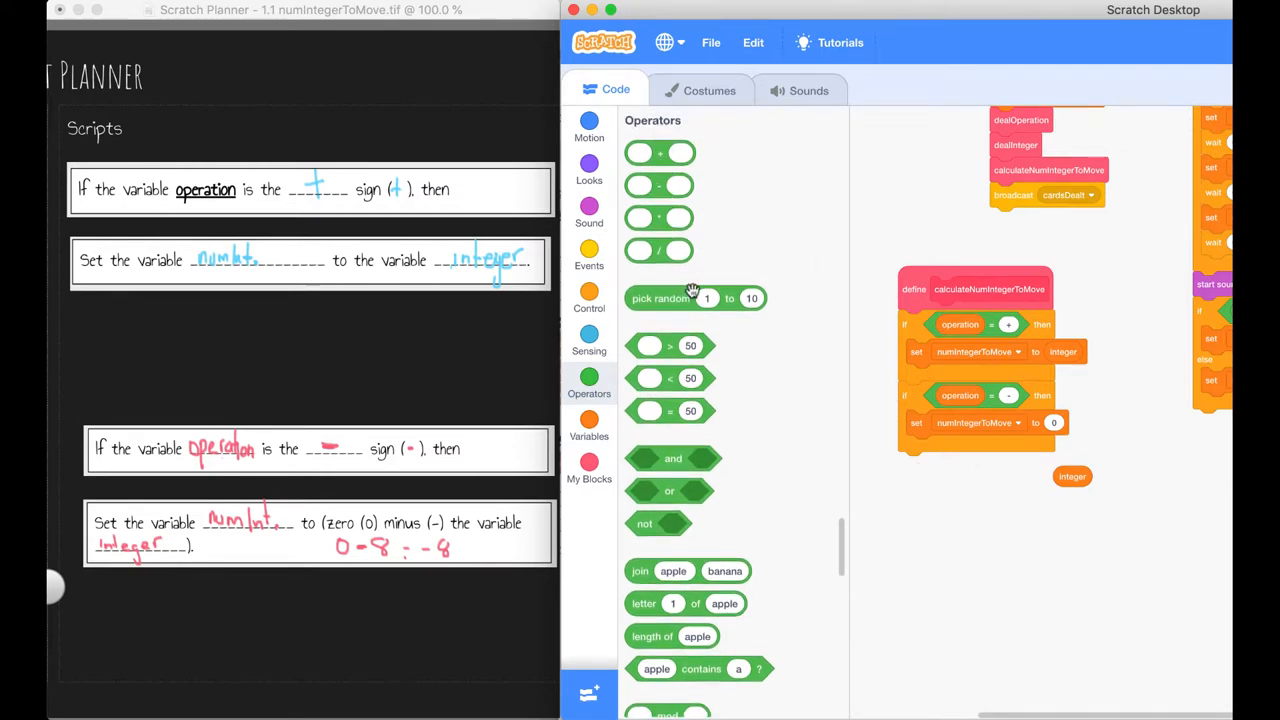
mouse_move(660, 192)
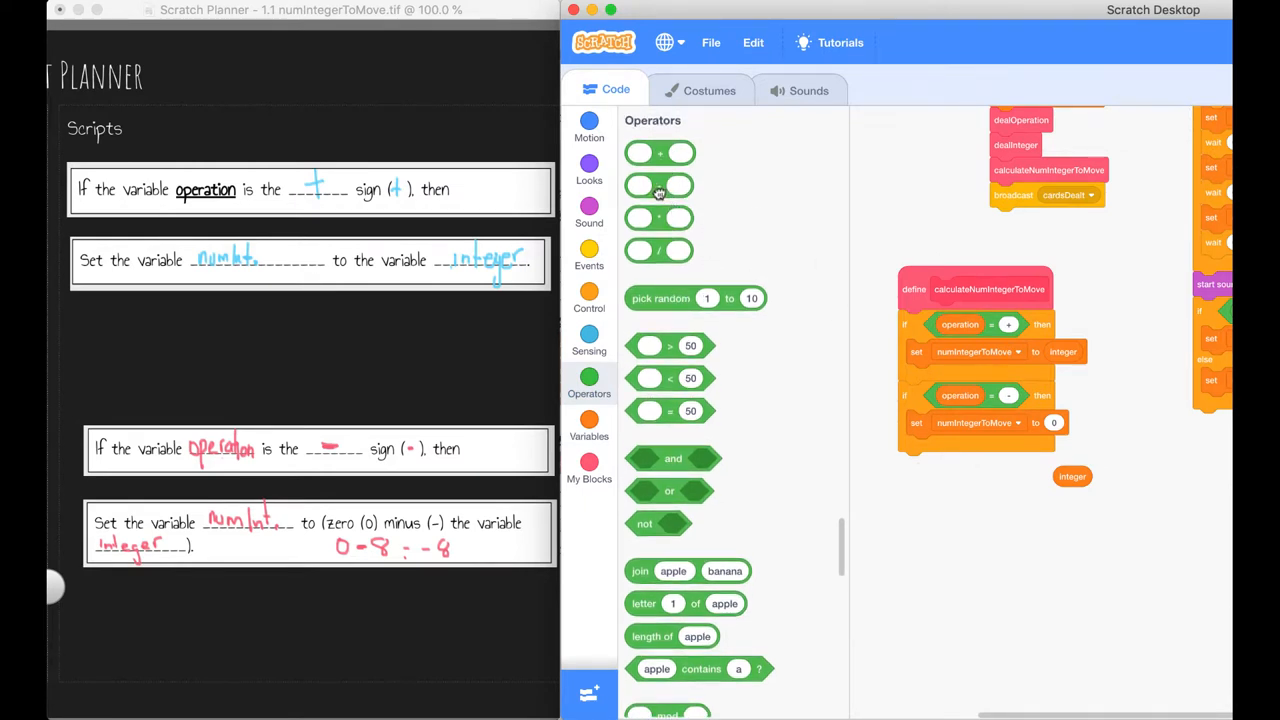
drag(658, 184, 988, 500)
text(0)
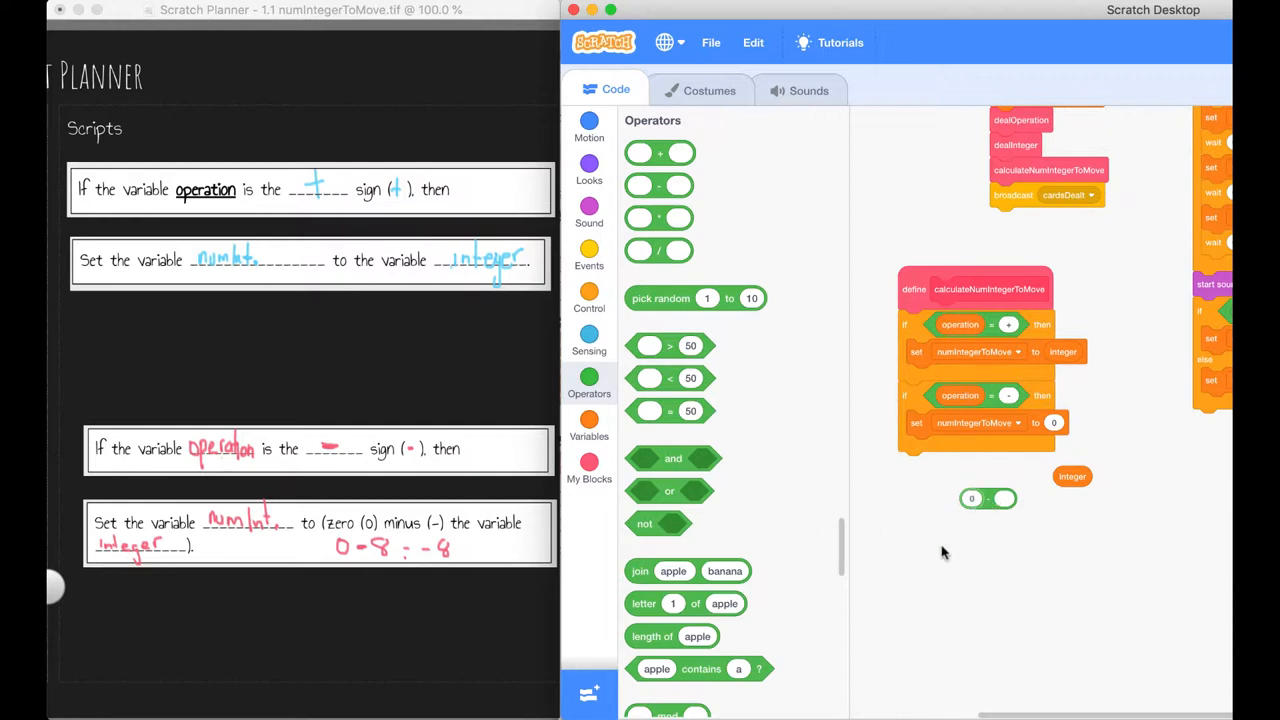
mouse_move(876, 564)
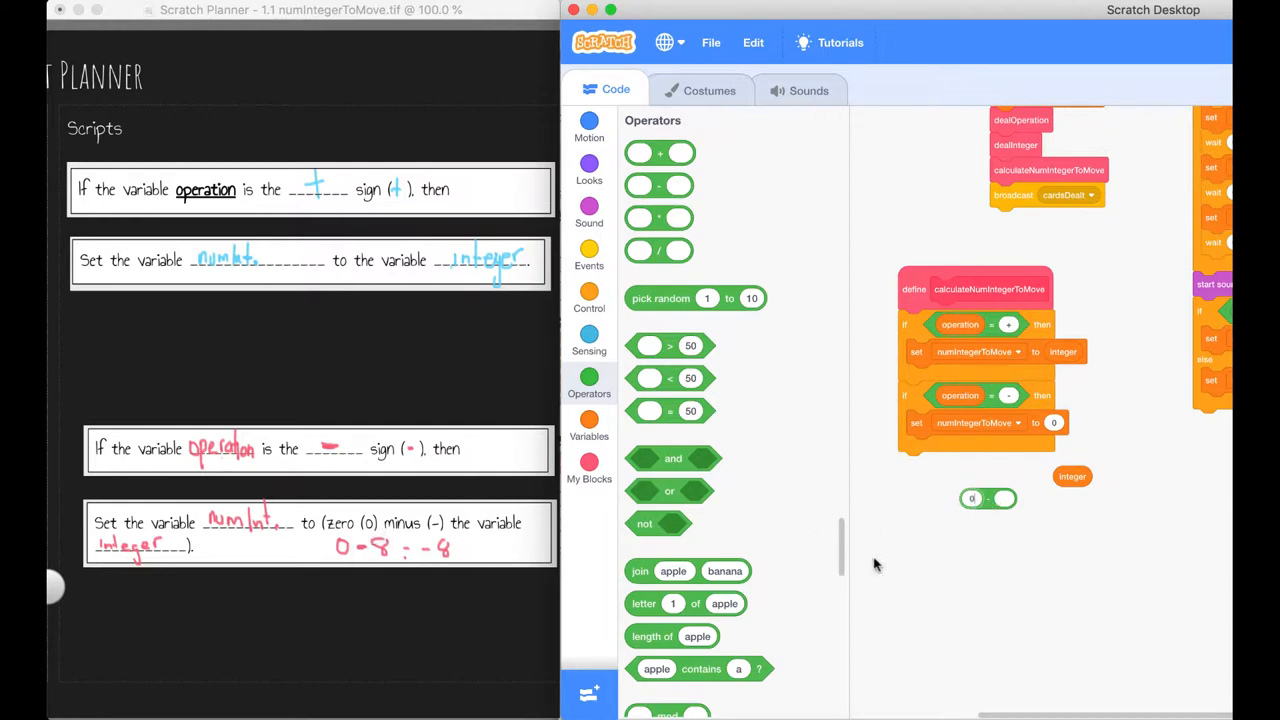
drag(1072, 476, 1016, 496)
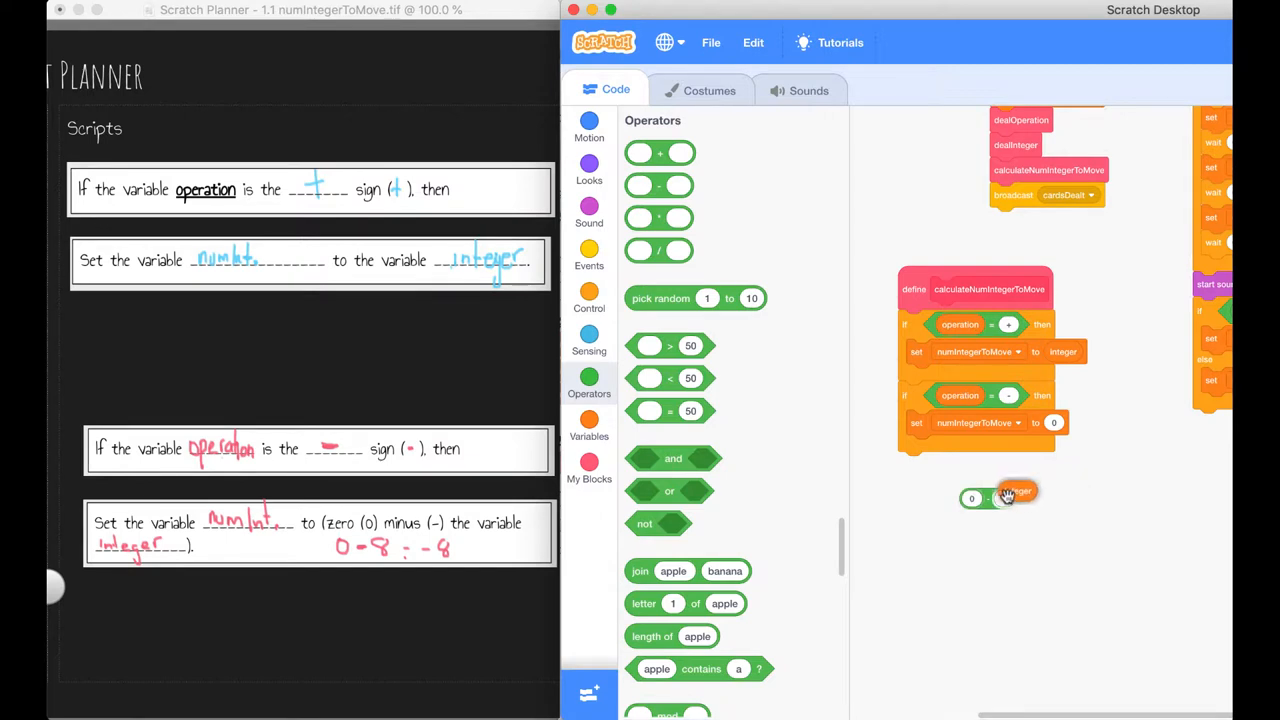
drag(1016, 496, 1052, 422)
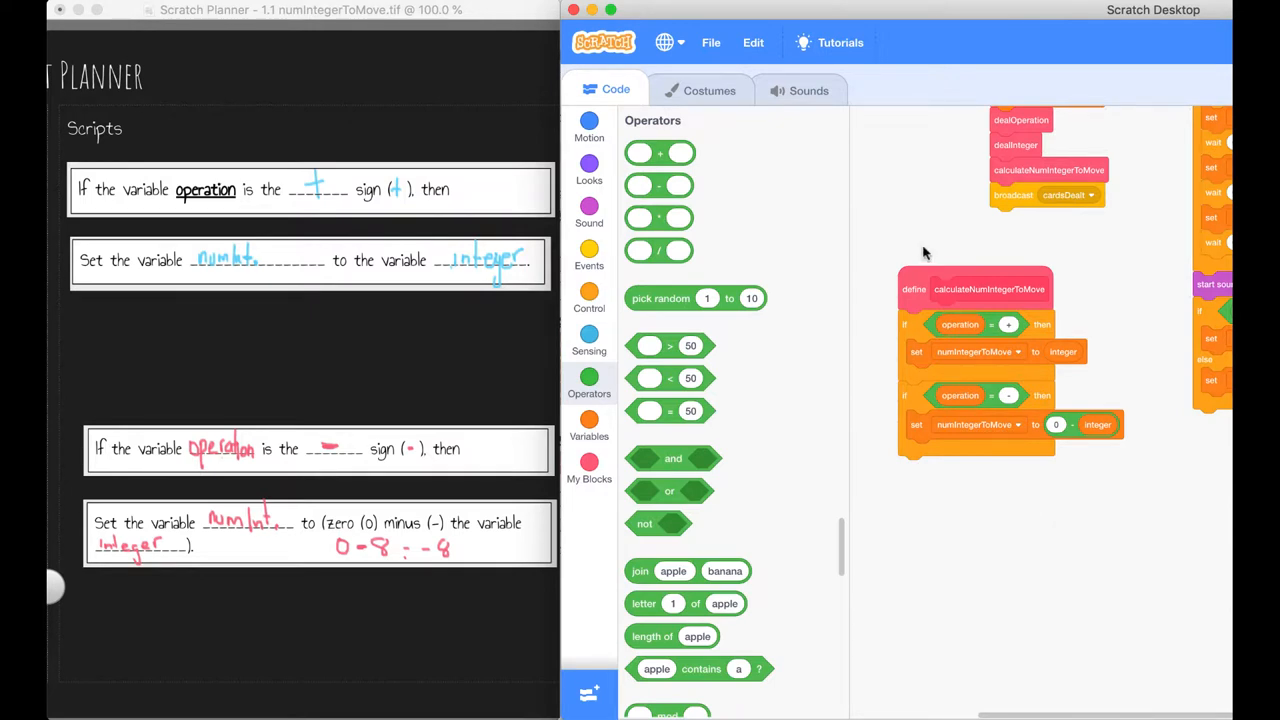
mouse_move(1008, 32)
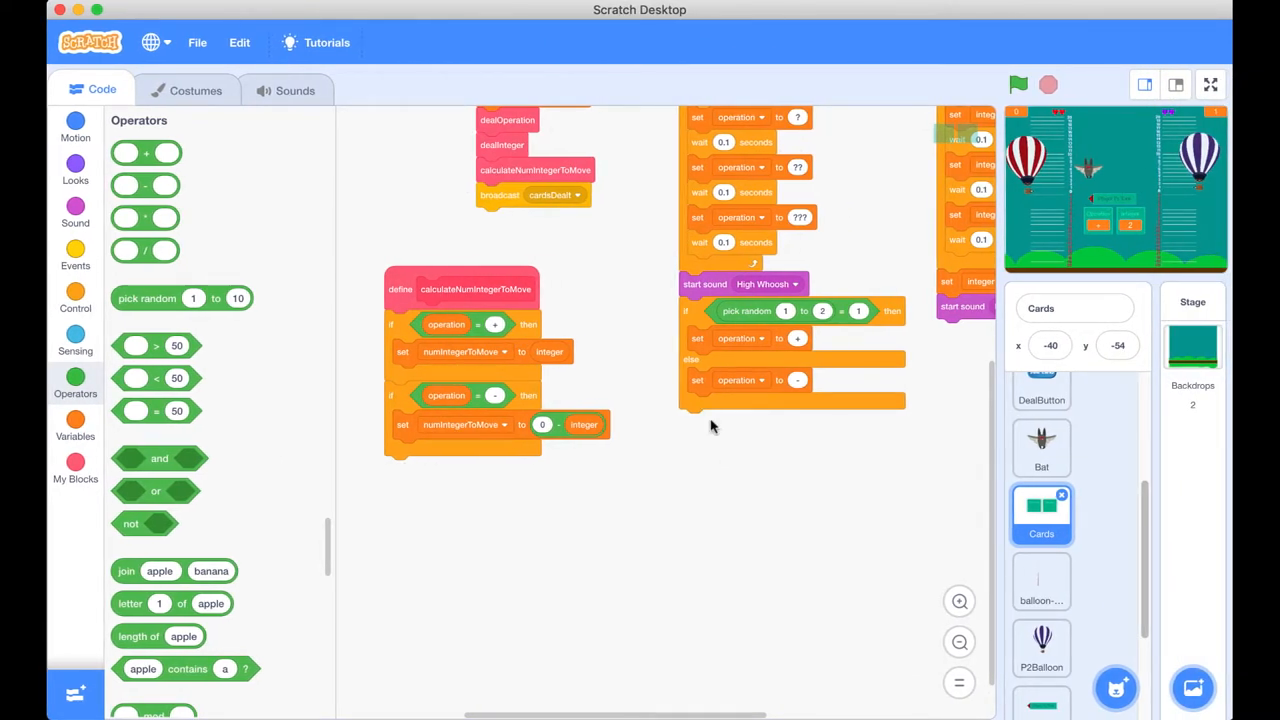
mouse_move(1116, 140)
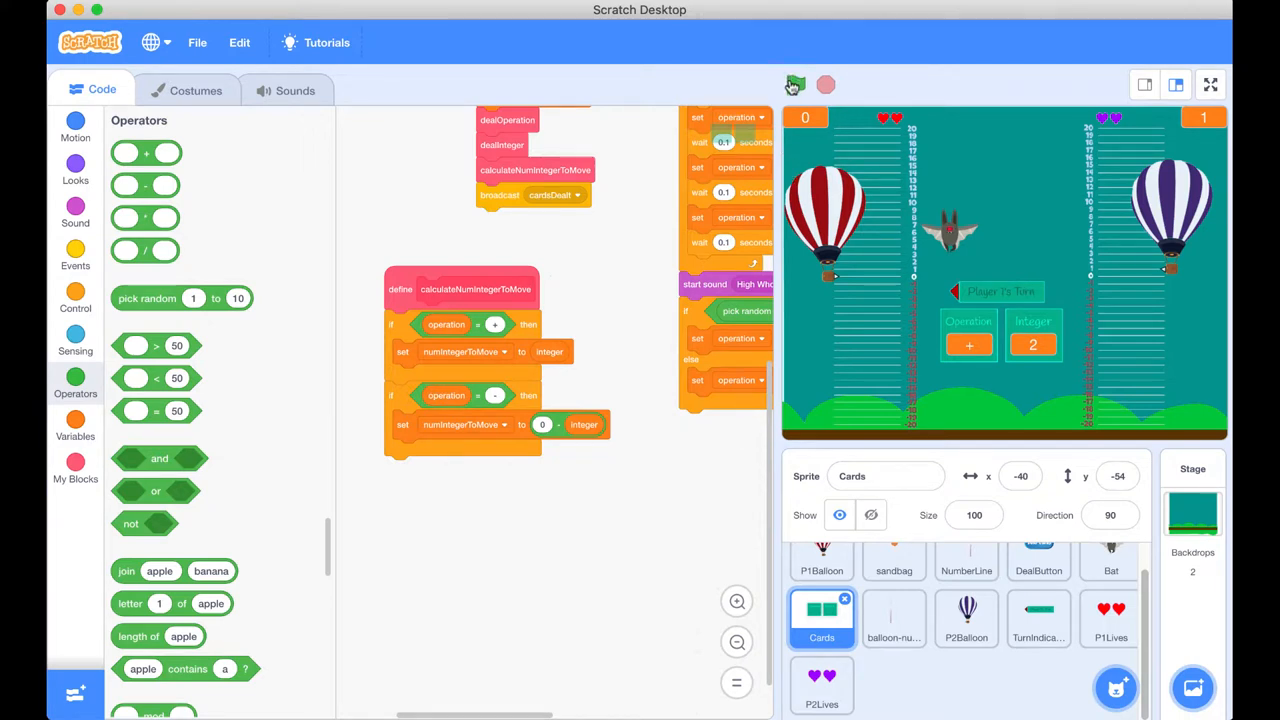
Step: Start the game with the green flag and dismiss the two welcome messages
click(794, 84)
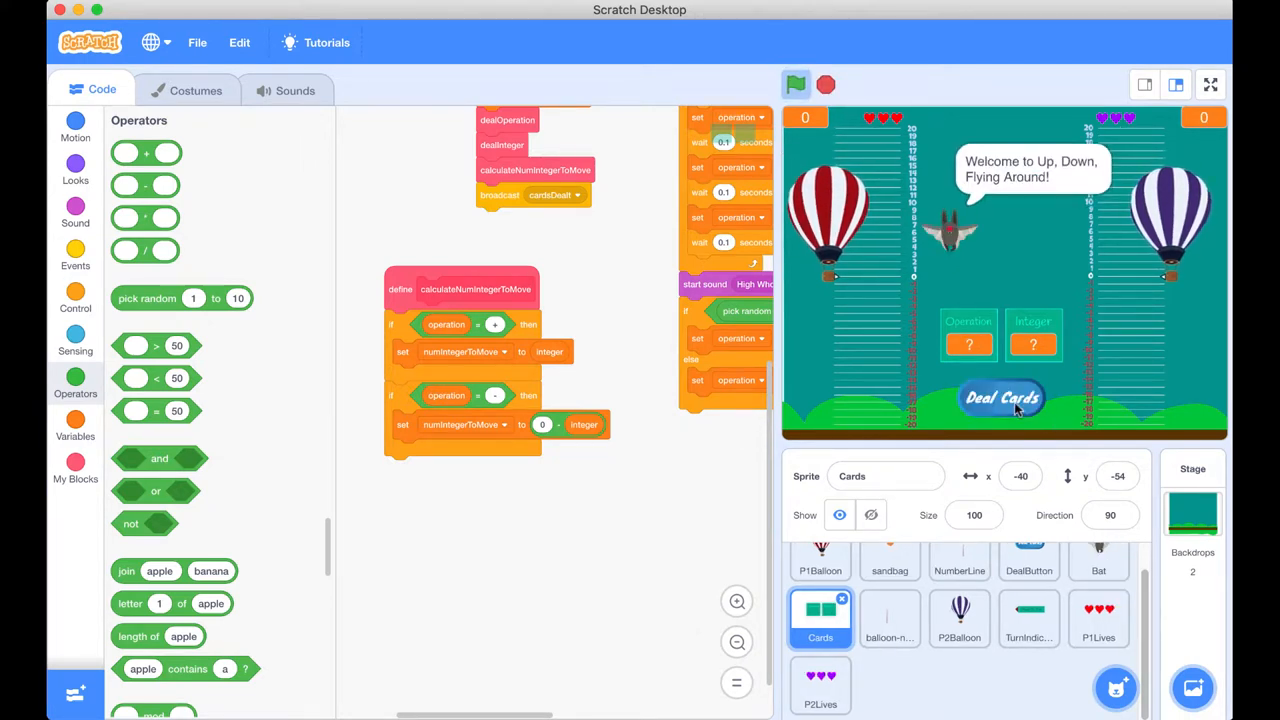
click(1002, 398)
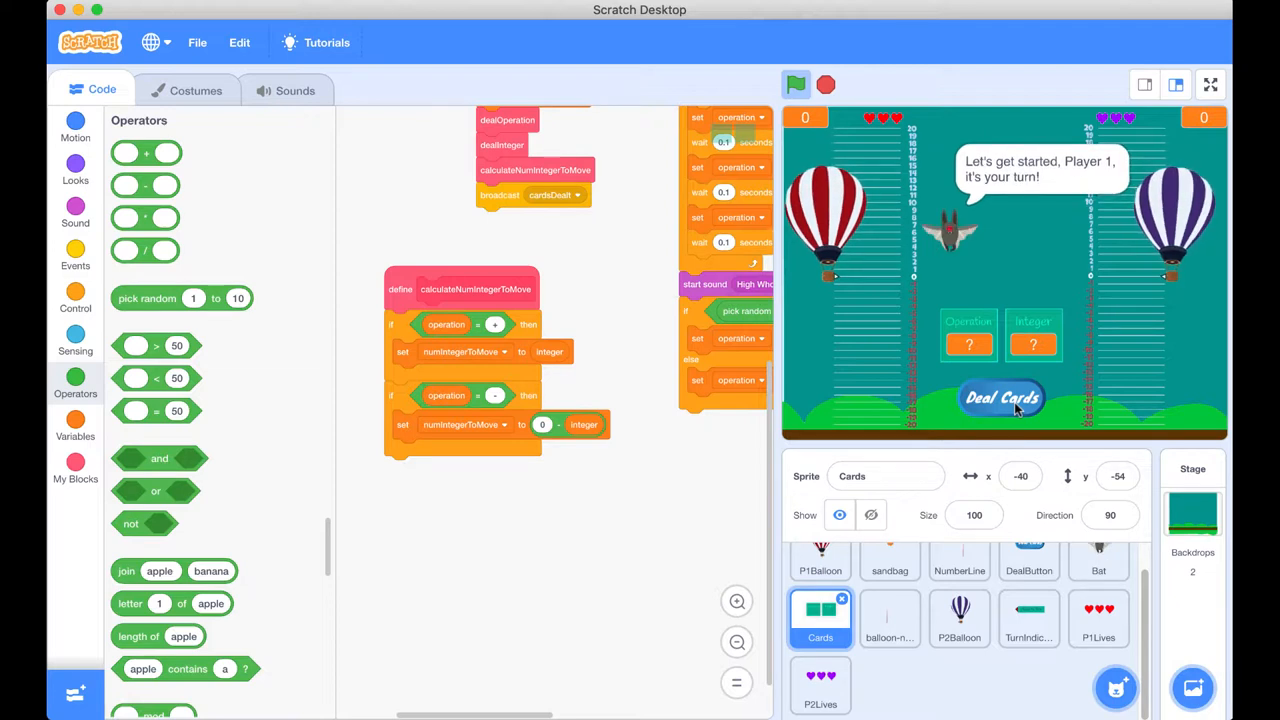
click(1000, 398)
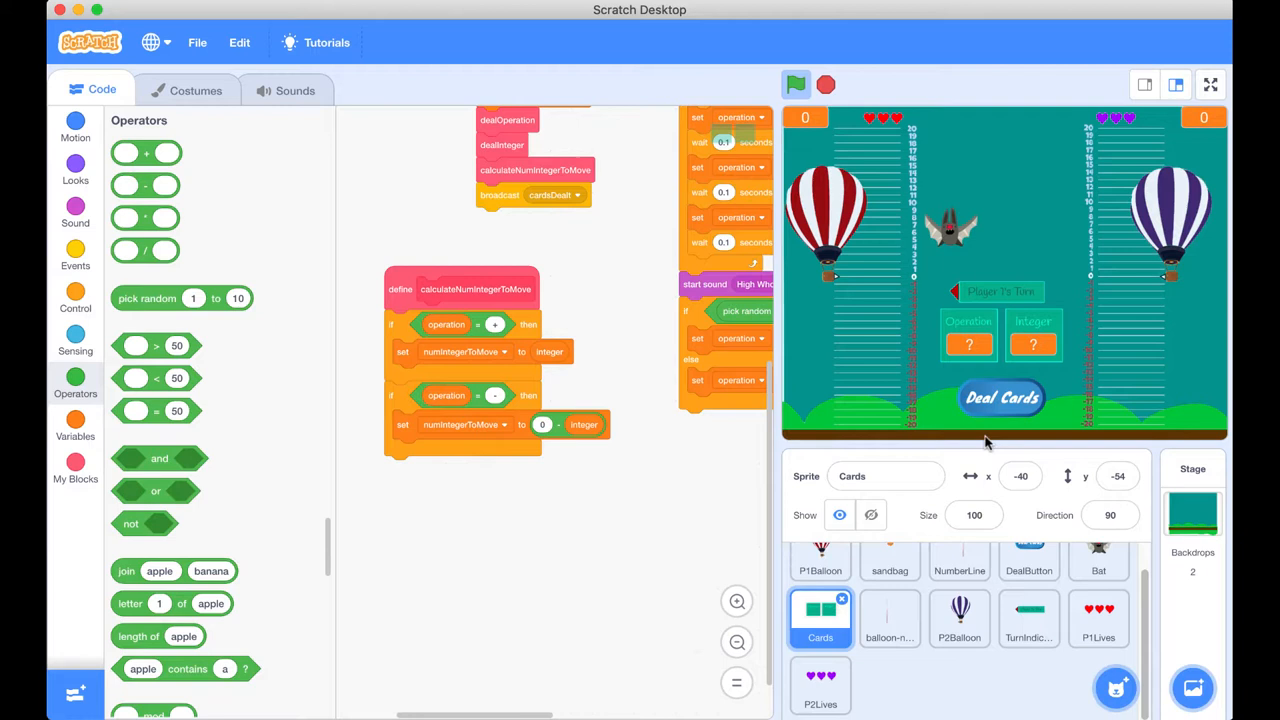
mouse_move(996, 342)
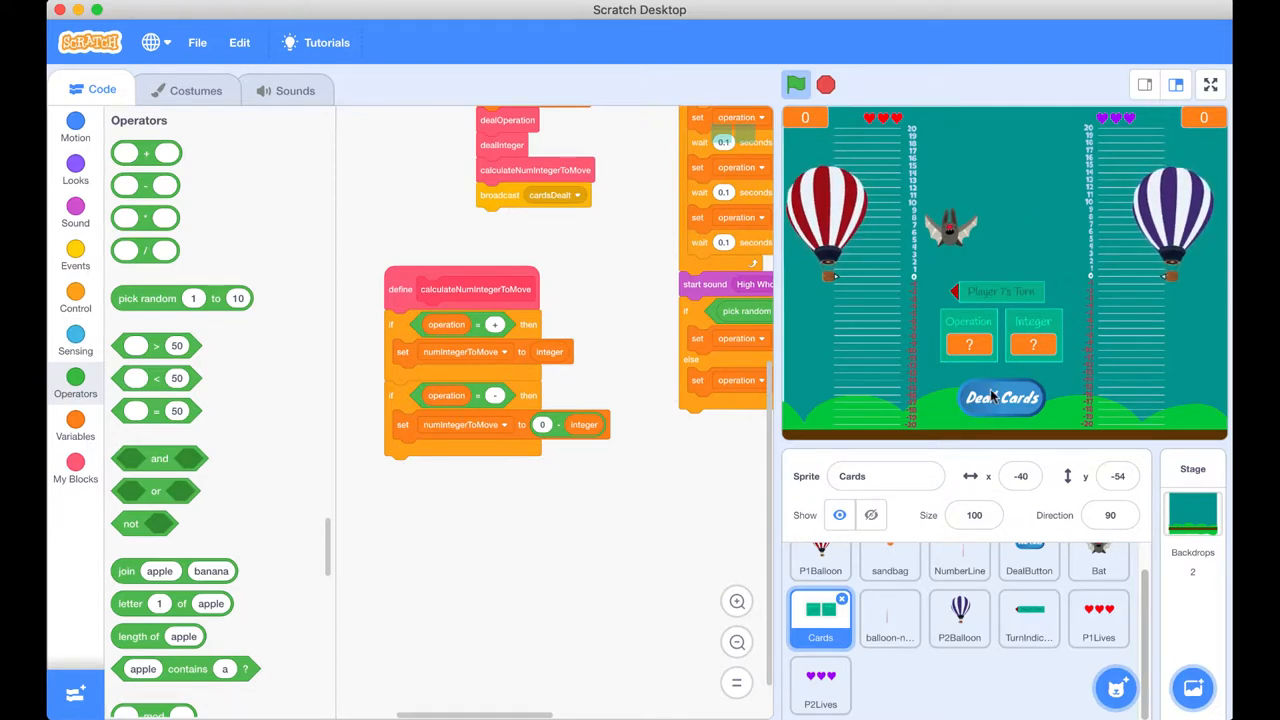
Step: Deal a minus 5 draw and submit the answer -5
click(1000, 398)
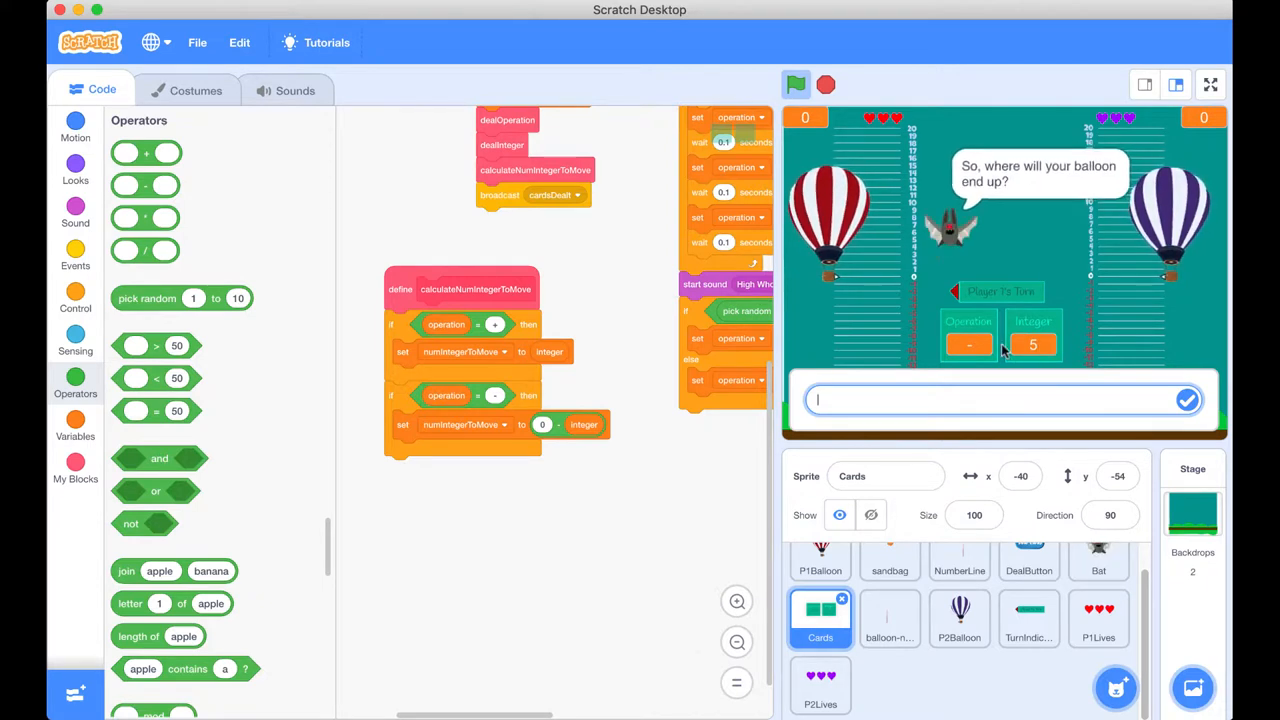
mouse_move(858, 284)
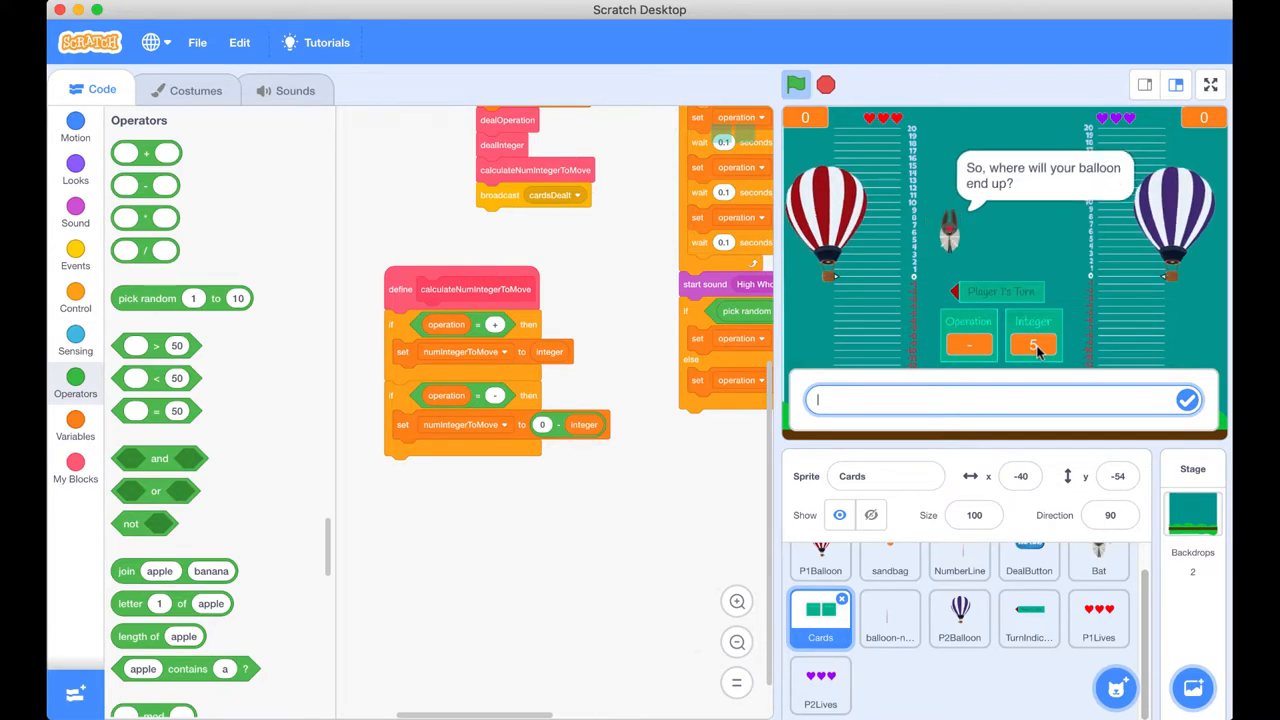
mouse_move(912, 330)
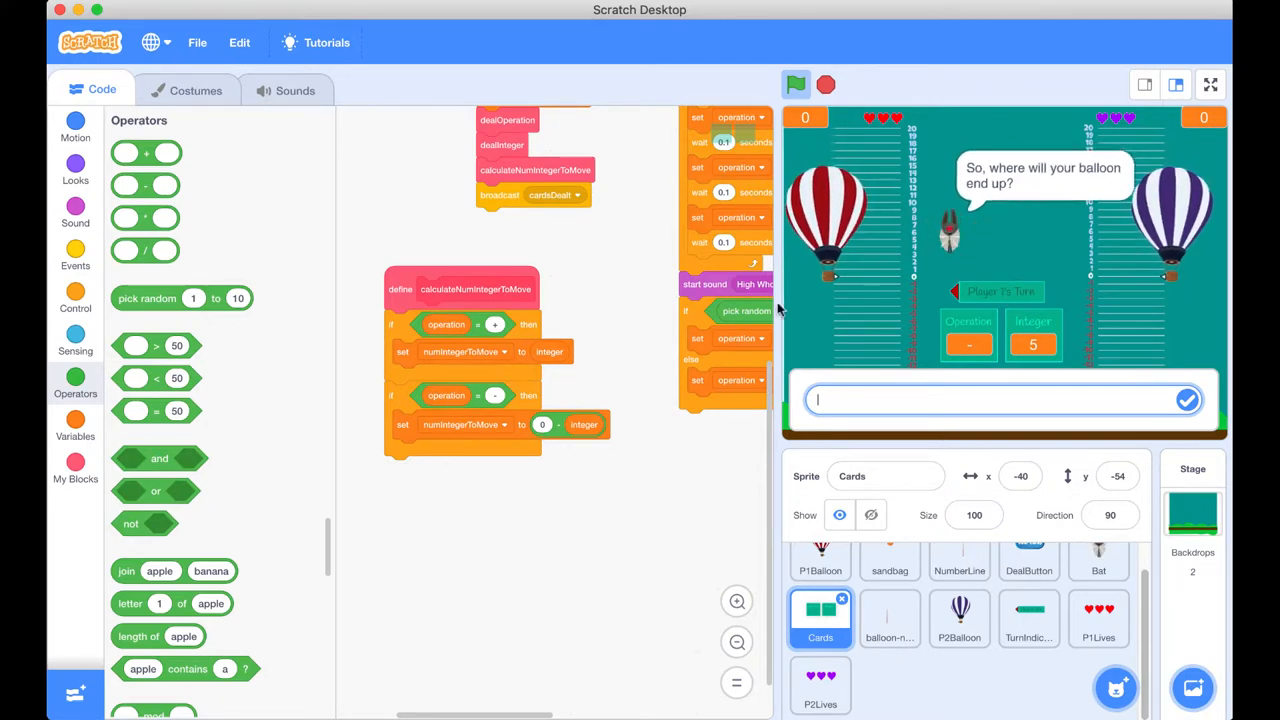
text(-5)
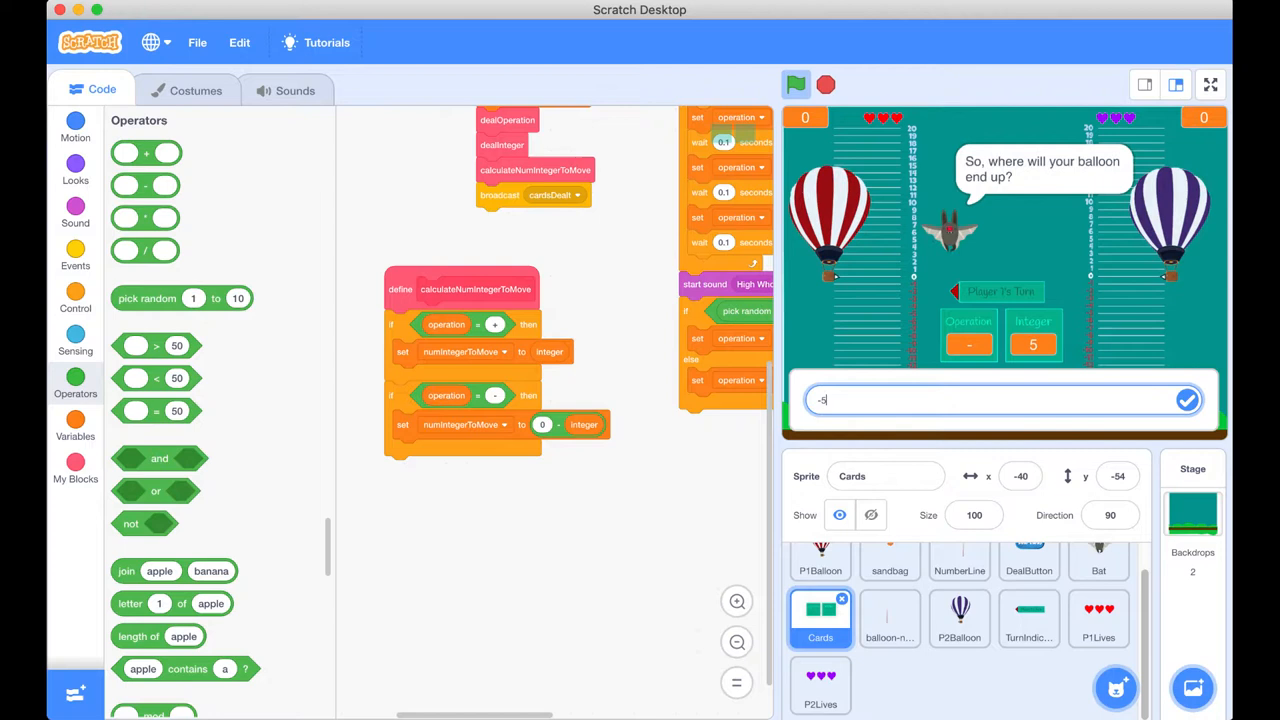
click(1188, 400)
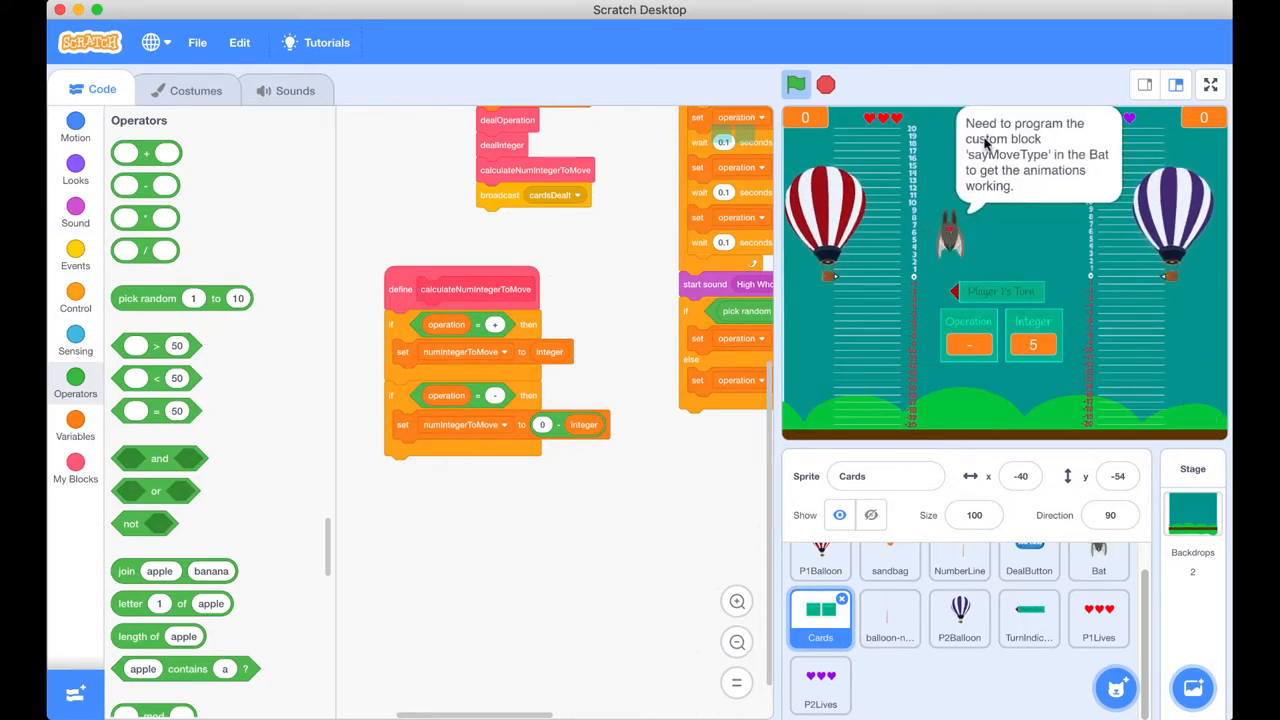
mouse_move(816, 344)
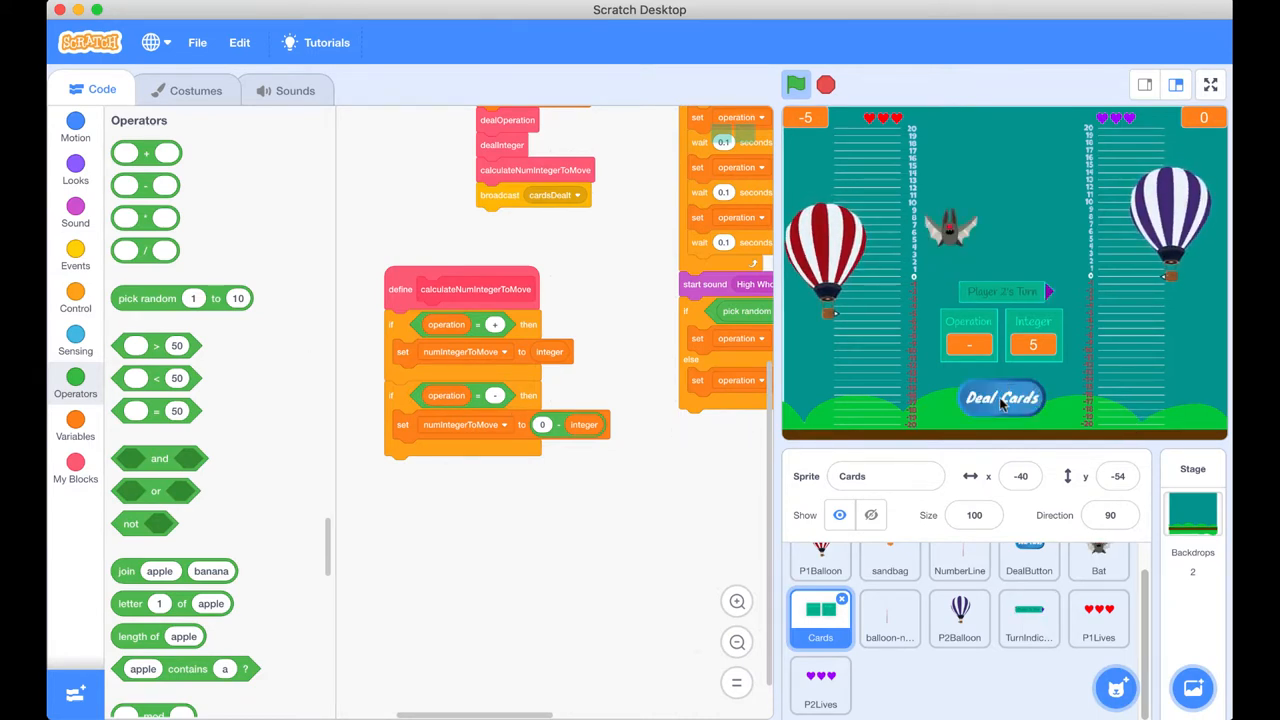
Step: Deal a plus 6 draw and submit the answer 6
click(1000, 398)
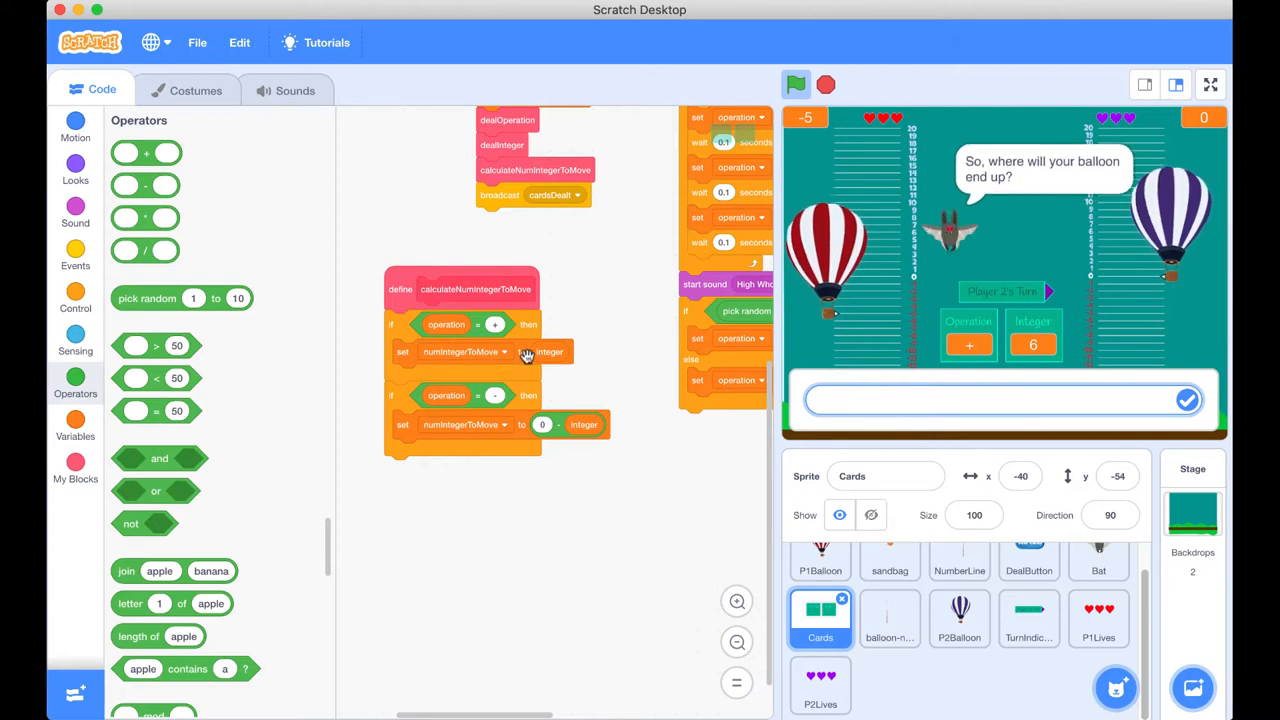
mouse_move(1024, 370)
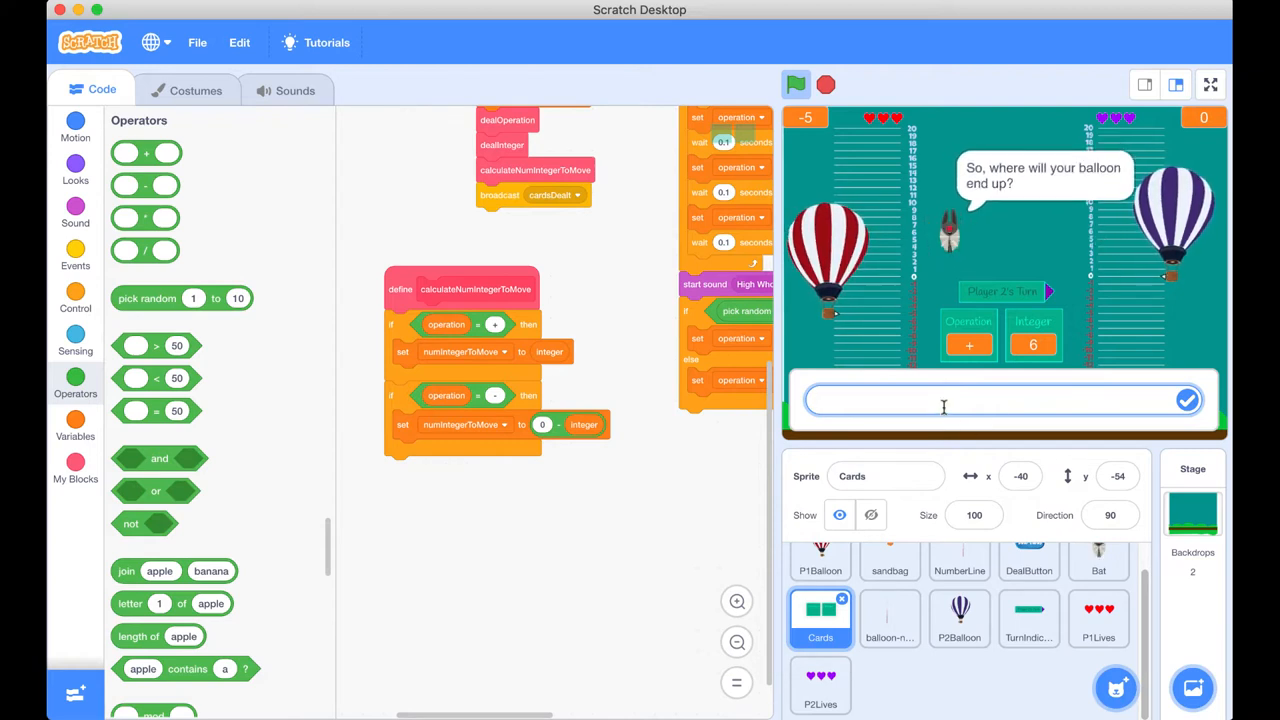
text(6)
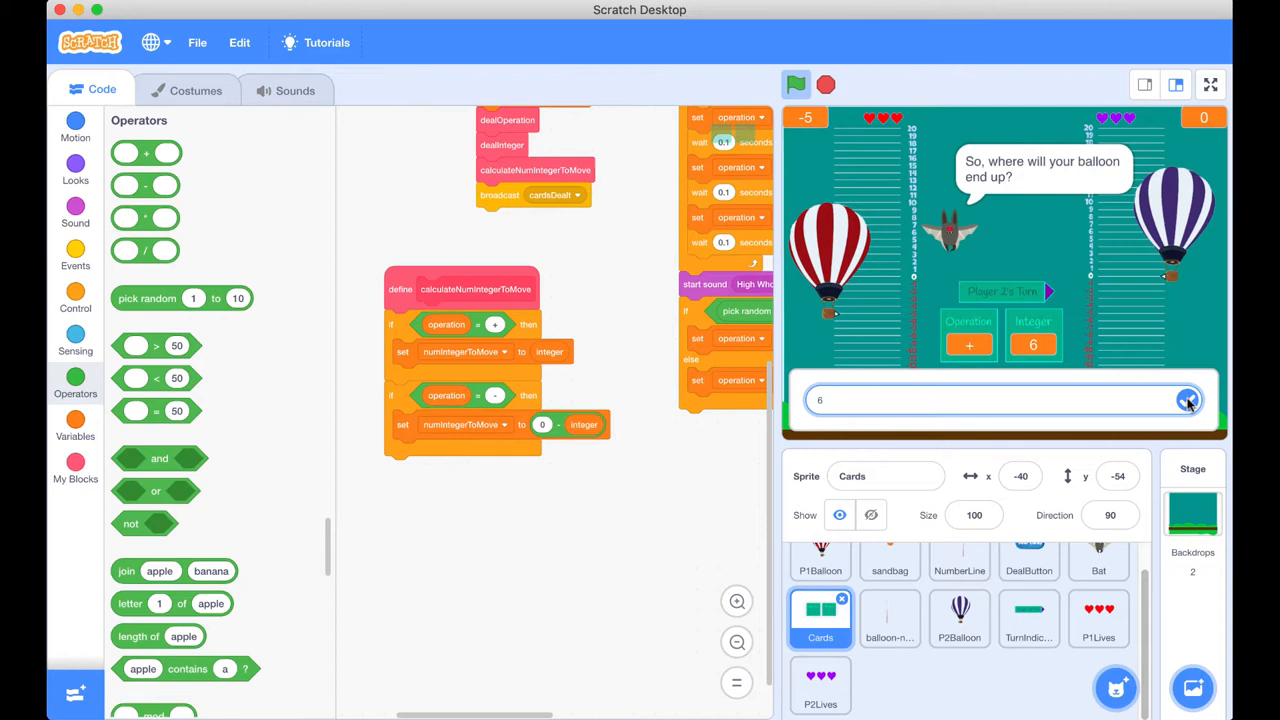
click(1186, 400)
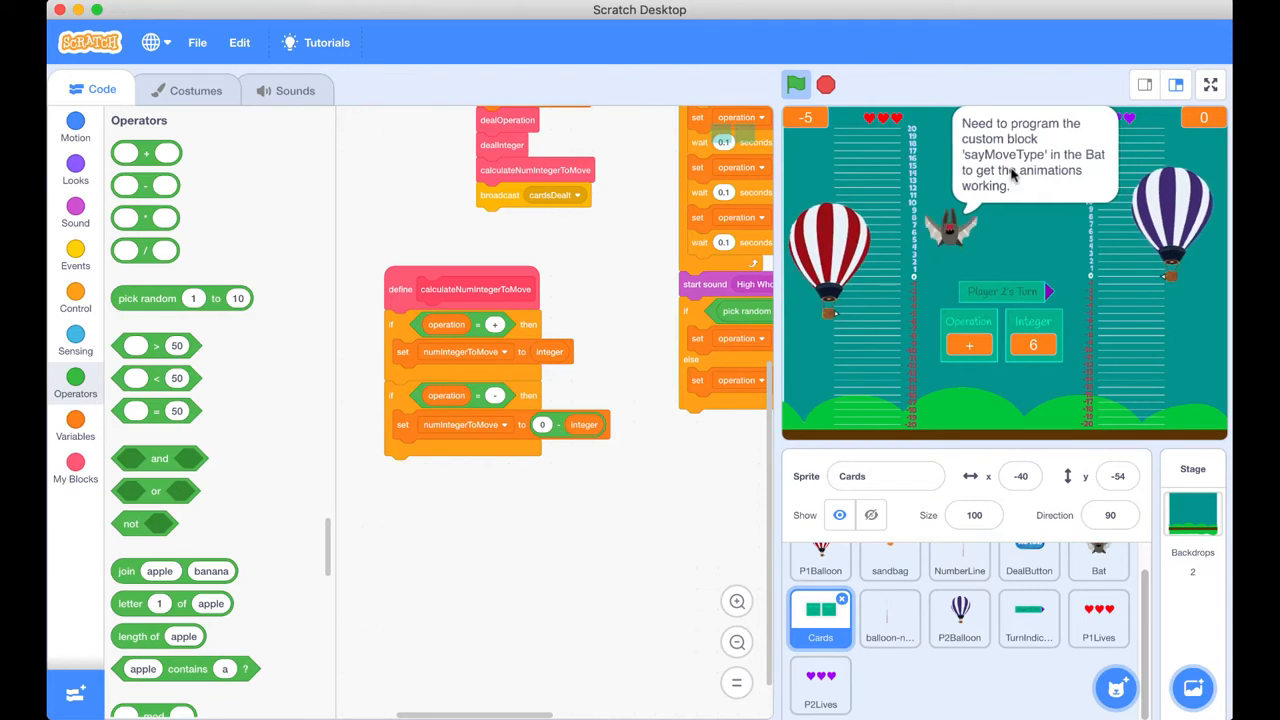
mouse_move(1188, 298)
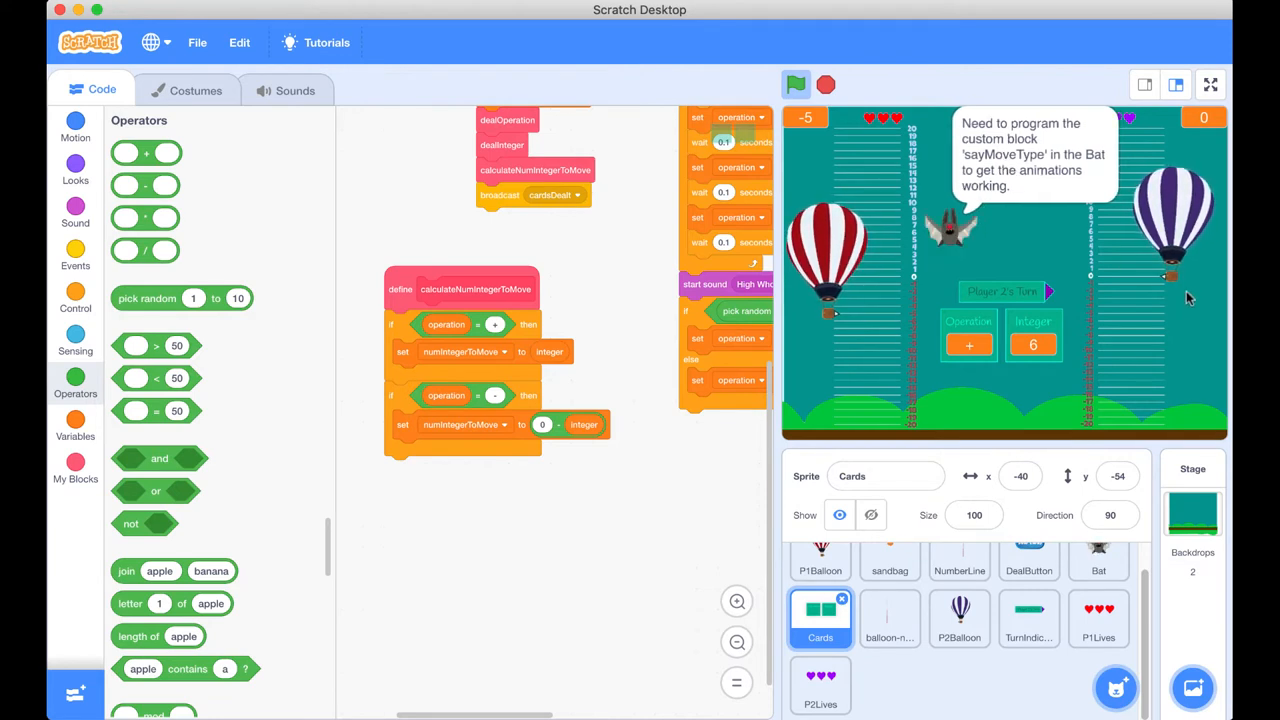